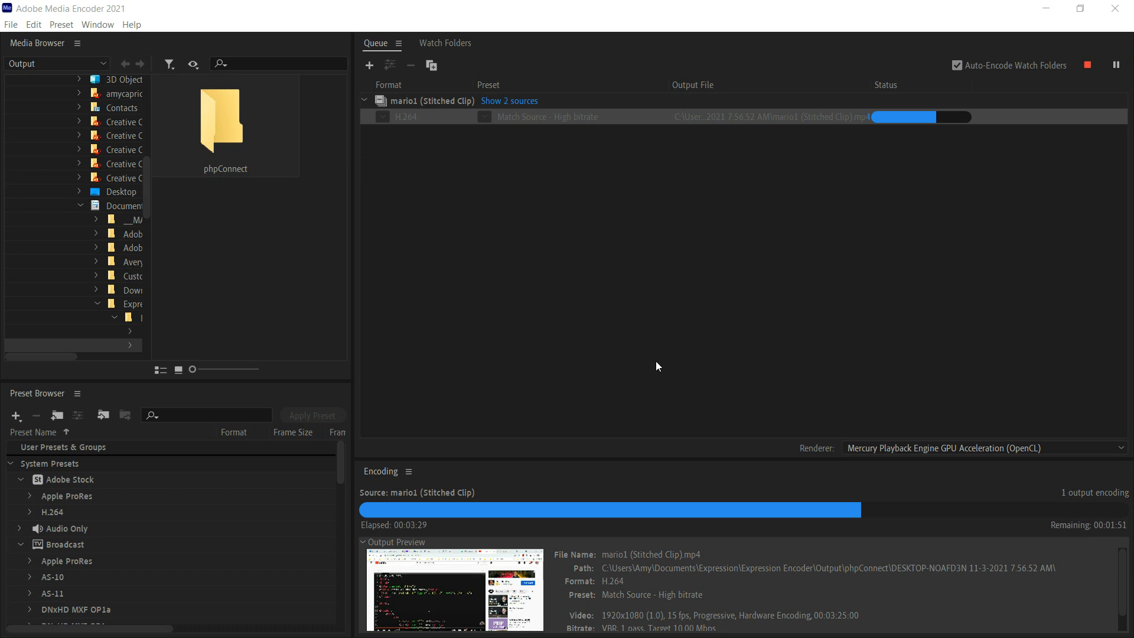
mouse_move(4, 201)
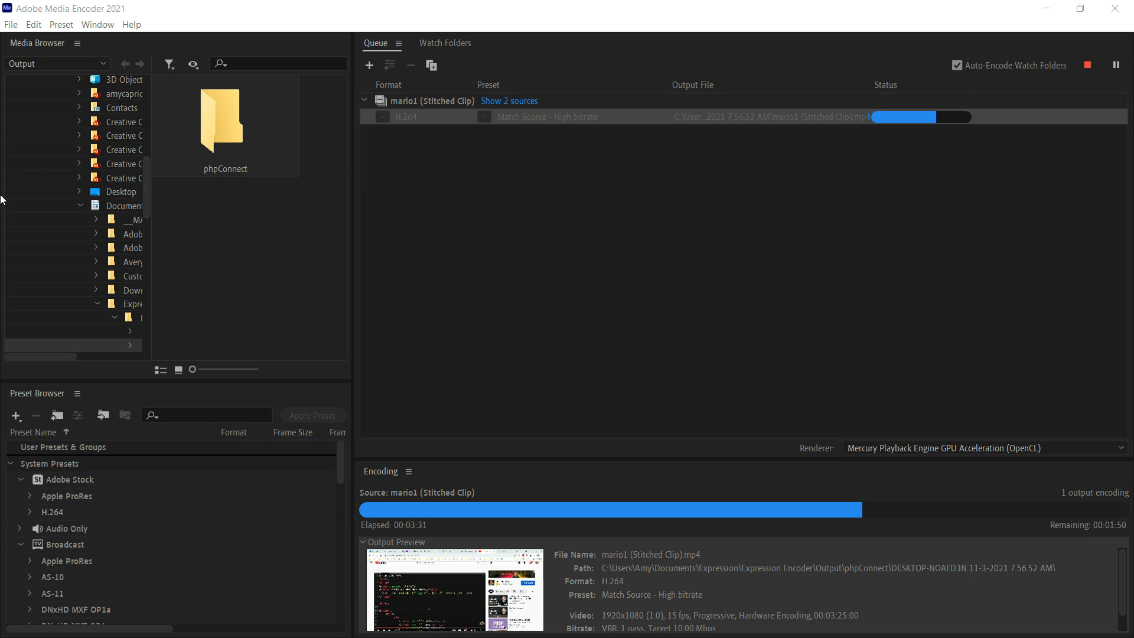
Step: Choose Updates... from the Help menu to launch Creative Cloud
left_click(131, 24)
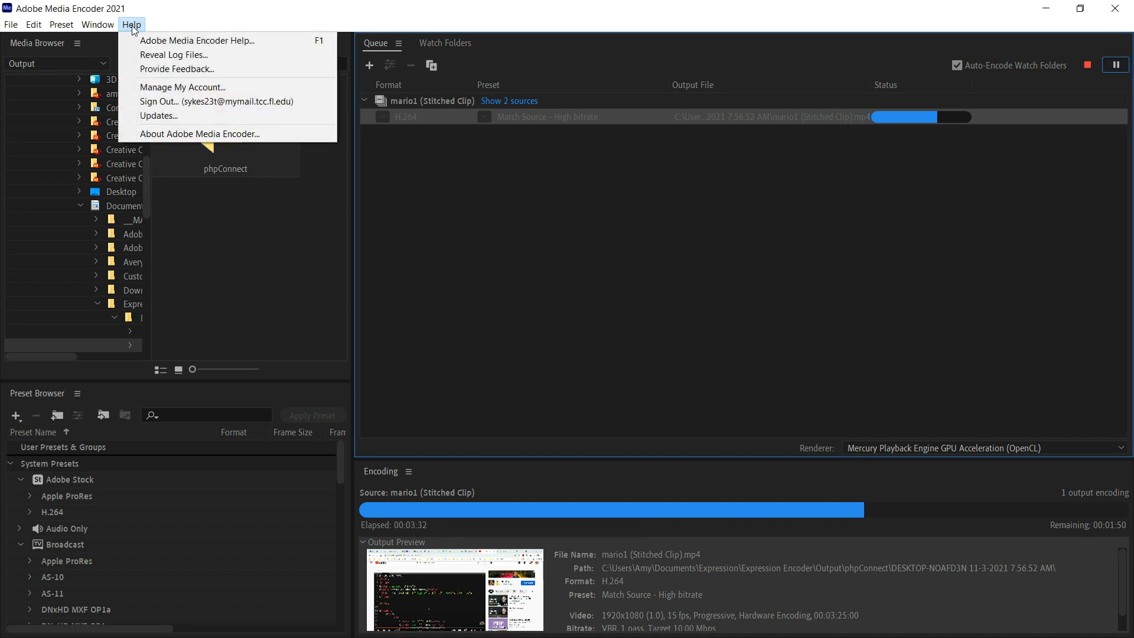
left_click(558, 141)
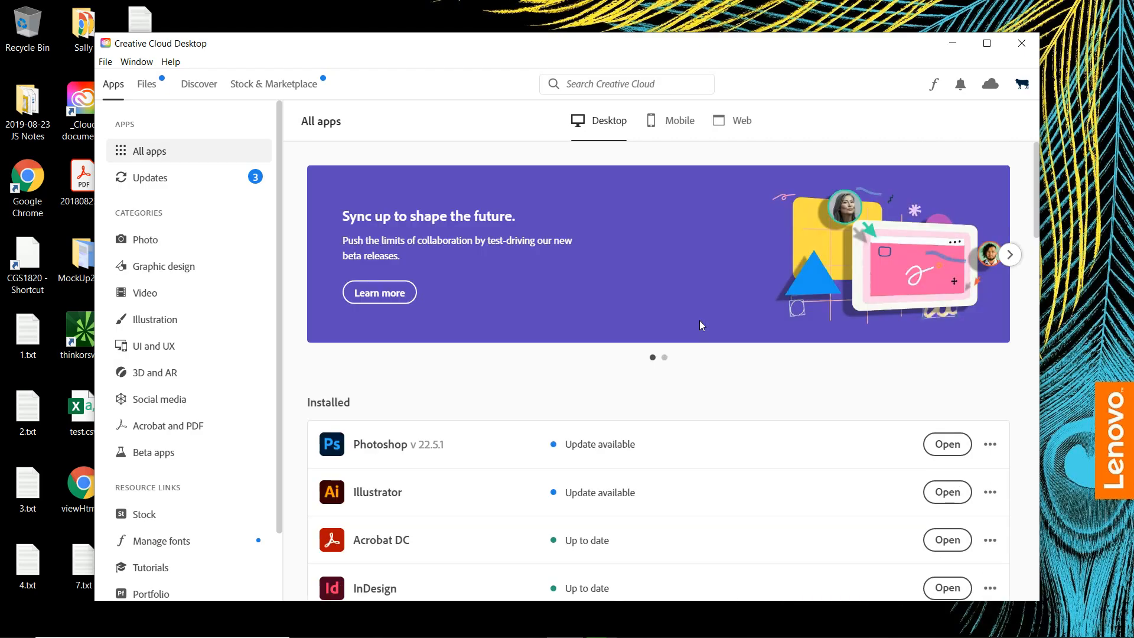
scroll("down", 3)
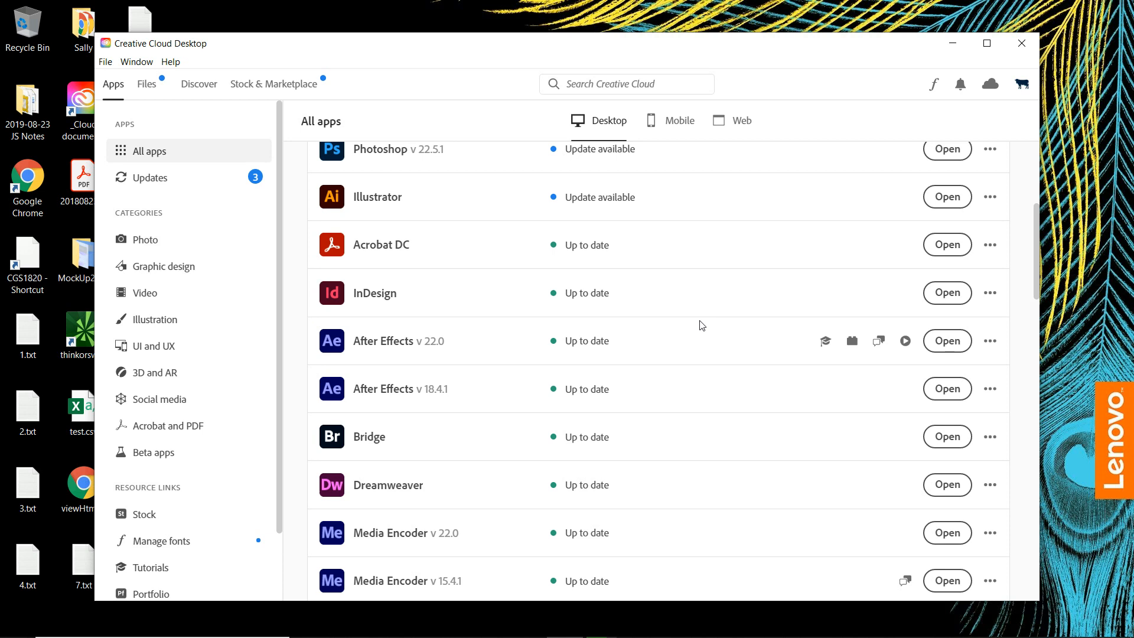
scroll("down", 3)
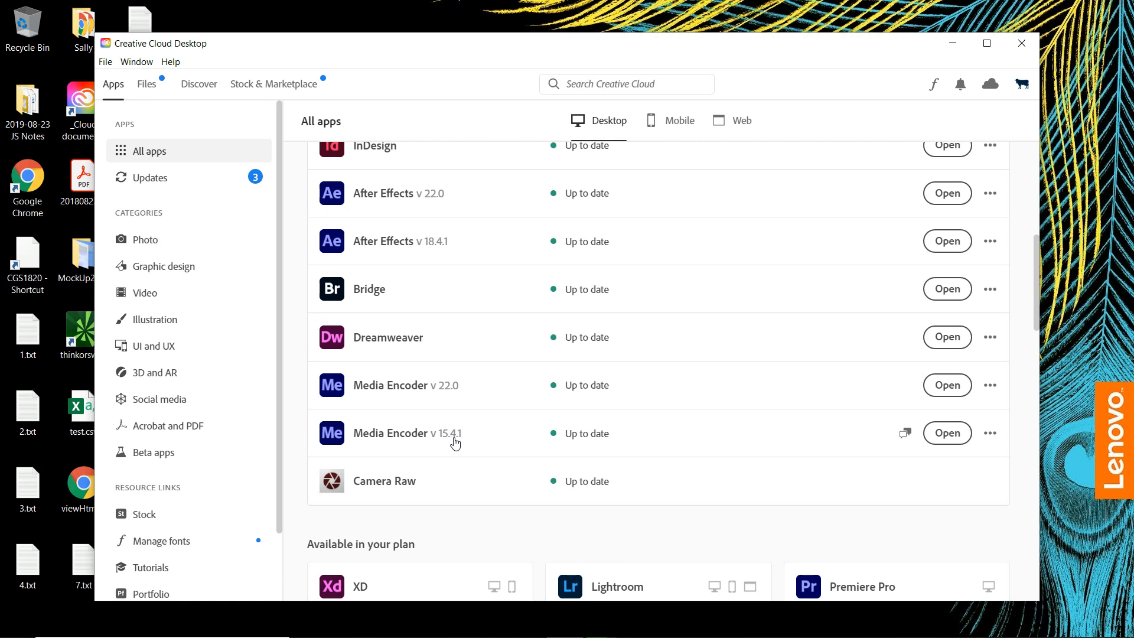
mouse_move(449, 395)
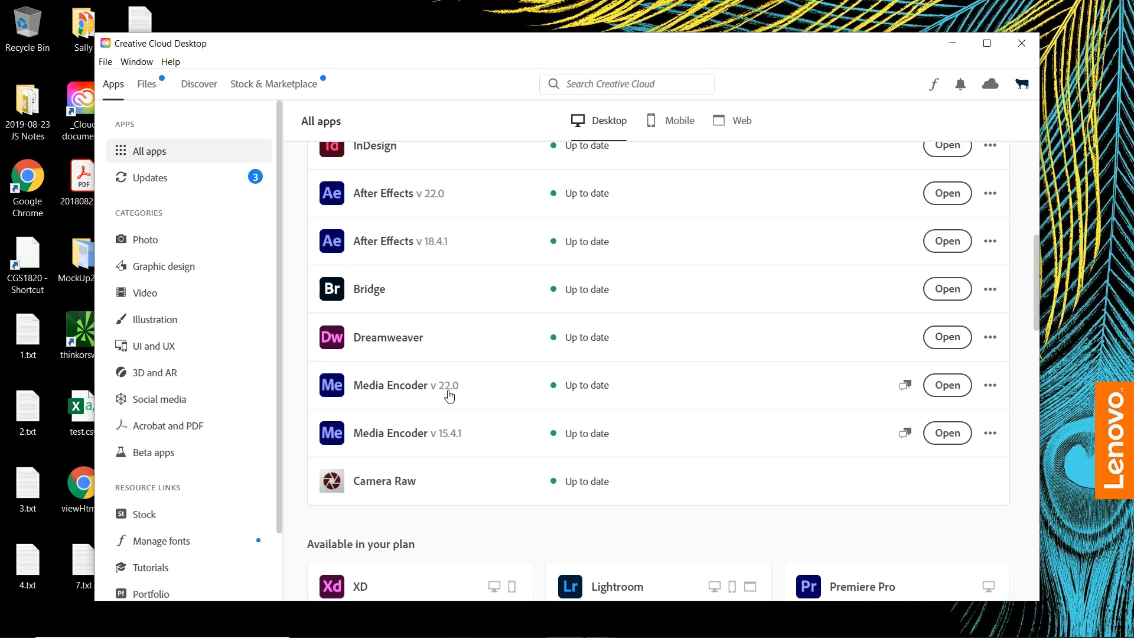
mouse_move(382, 312)
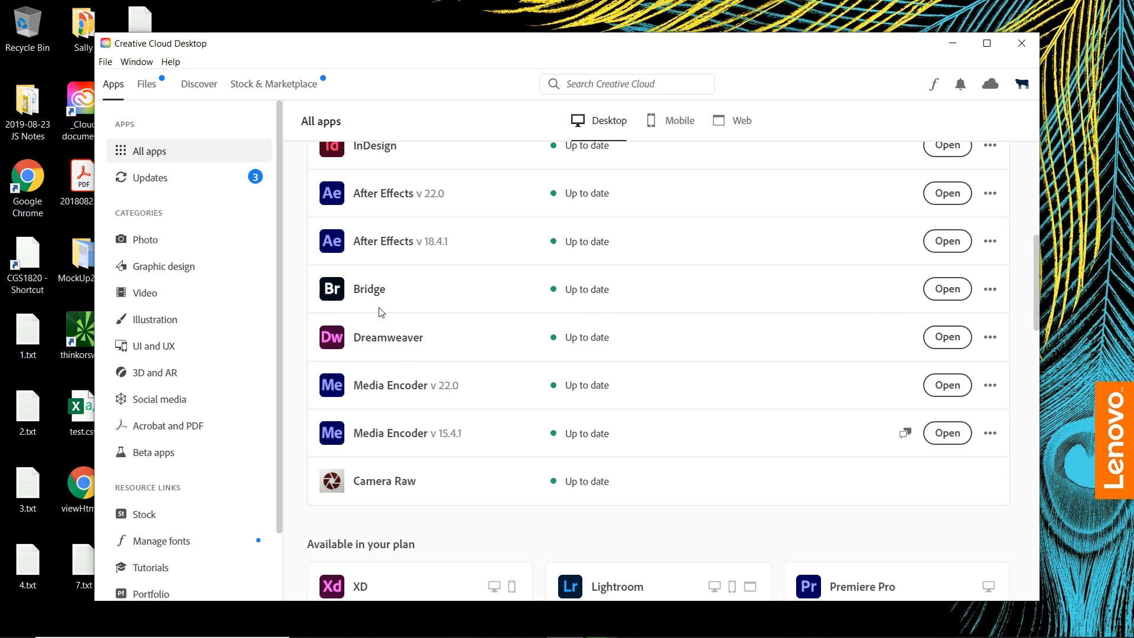
mouse_move(567, 446)
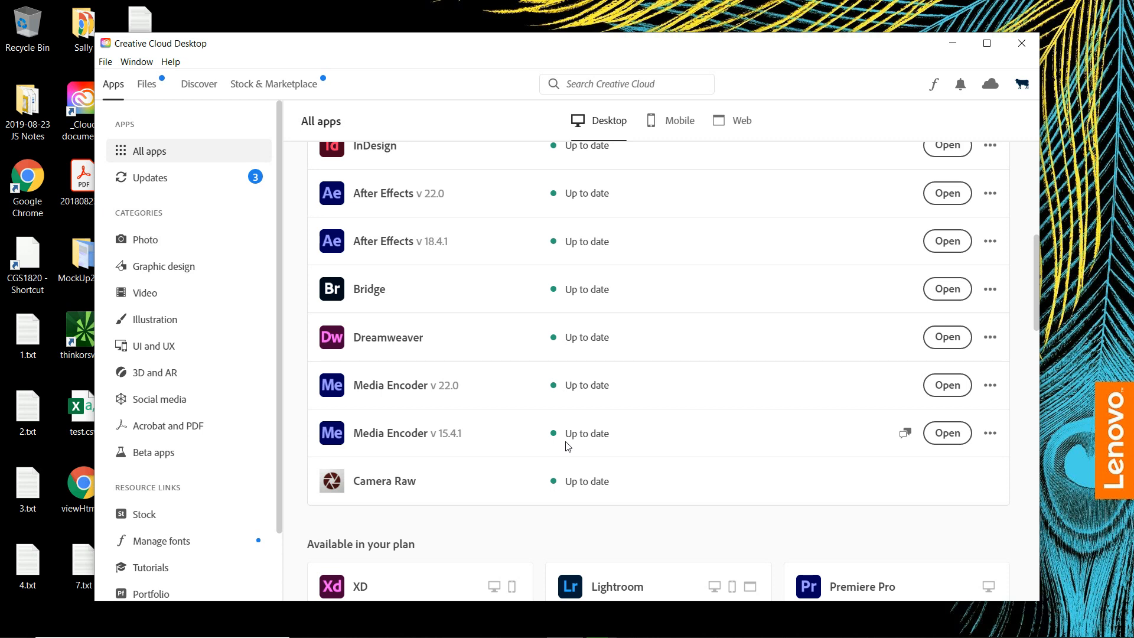
mouse_move(950, 473)
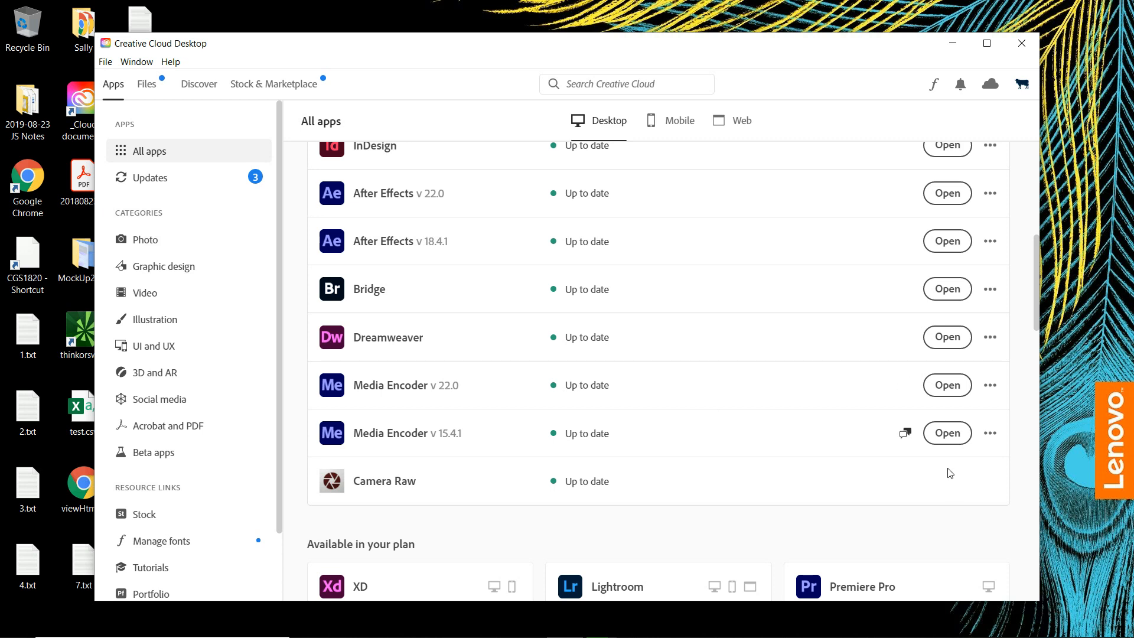
mouse_move(905, 436)
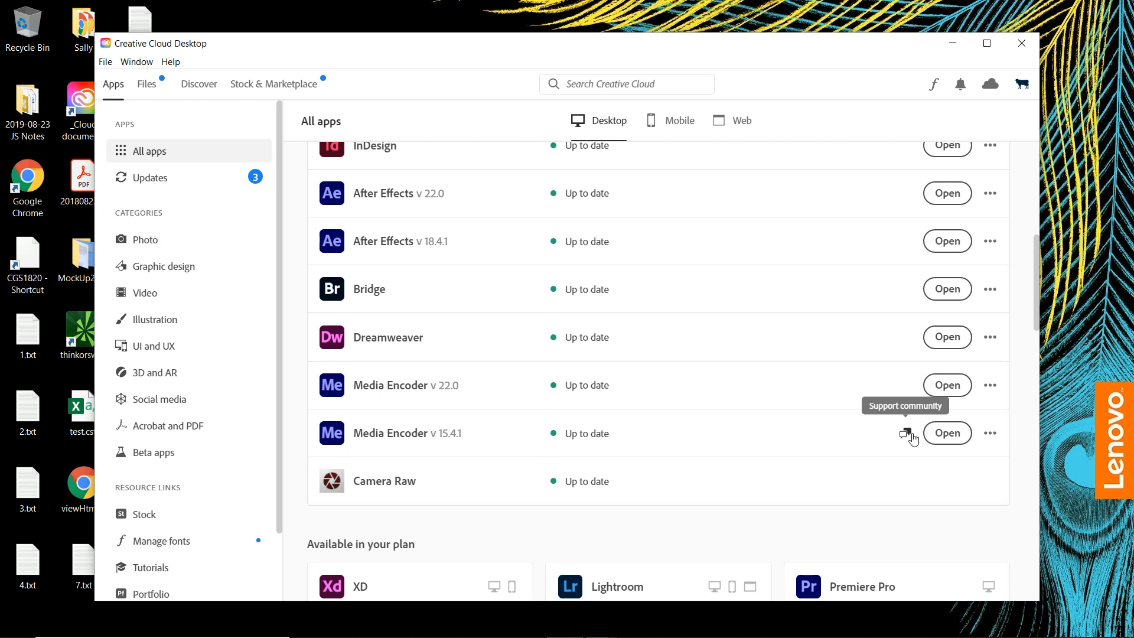
mouse_move(369, 447)
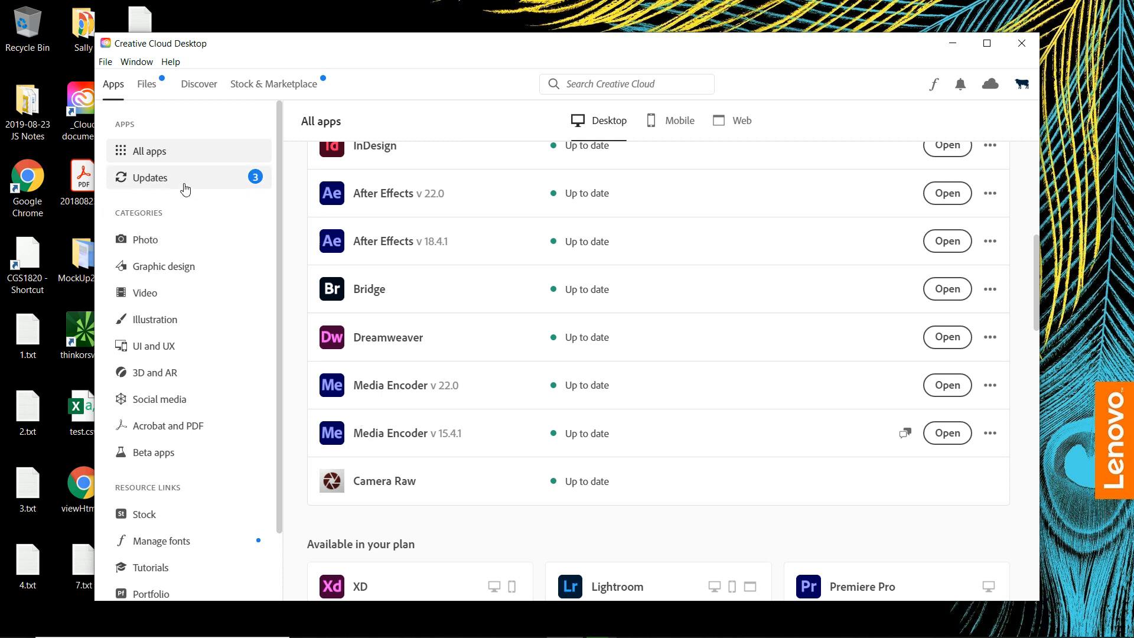
left_click(149, 177)
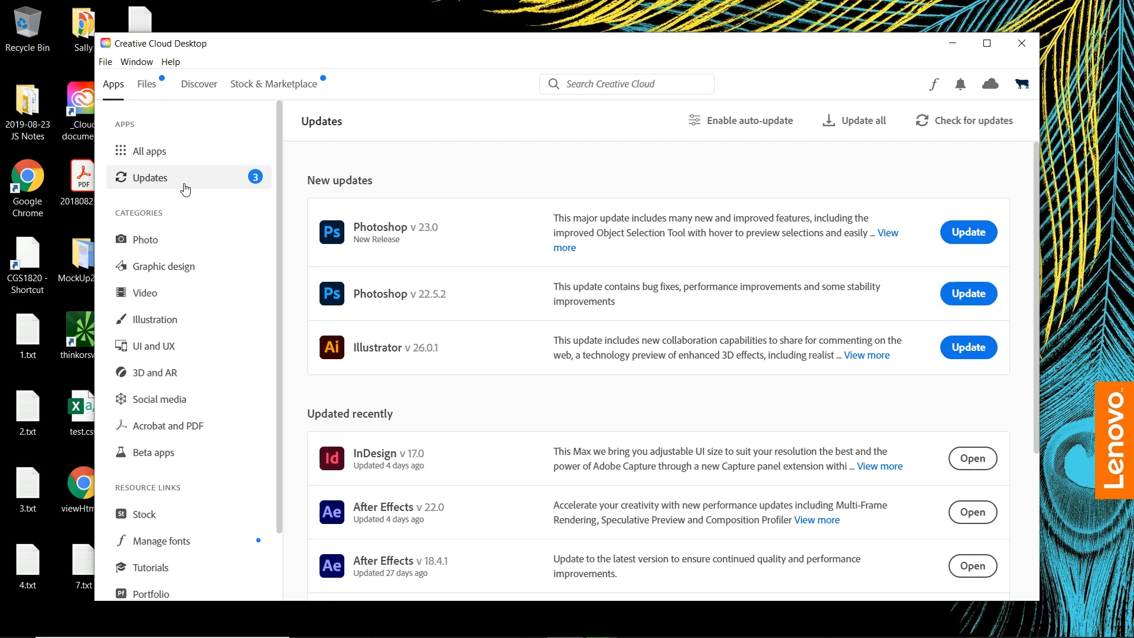
mouse_move(186, 152)
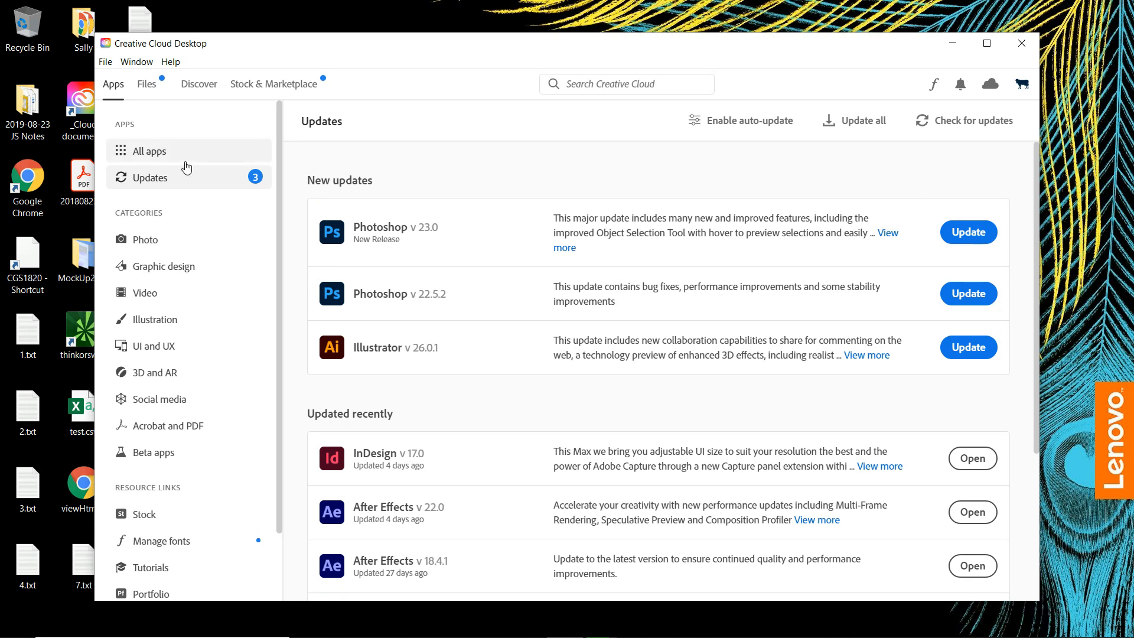
left_click(148, 151)
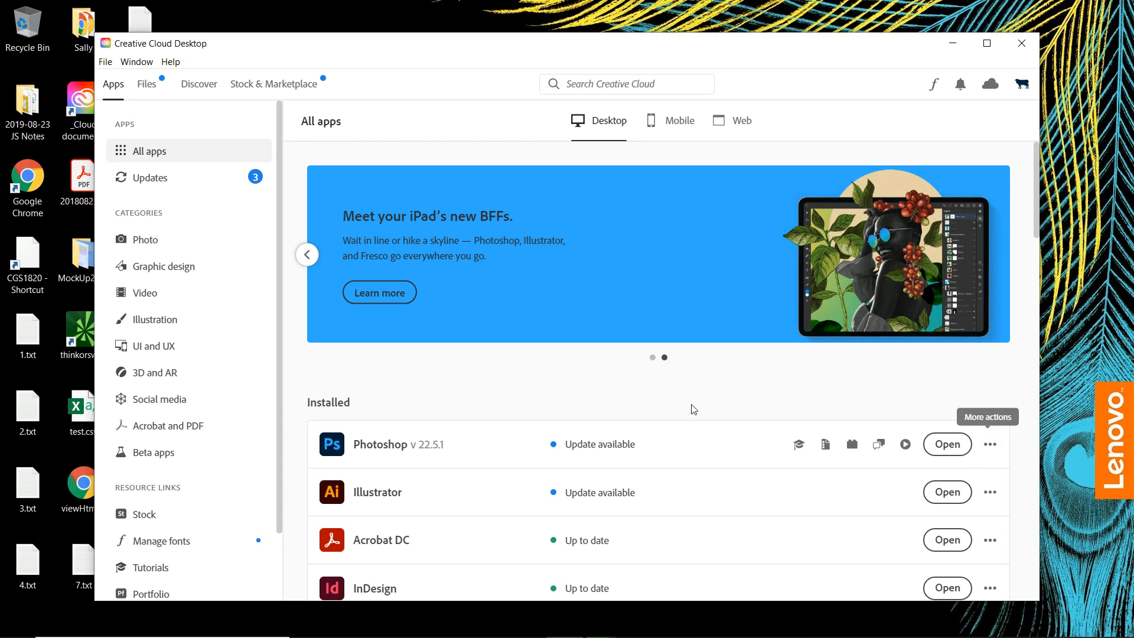
scroll("down", 3)
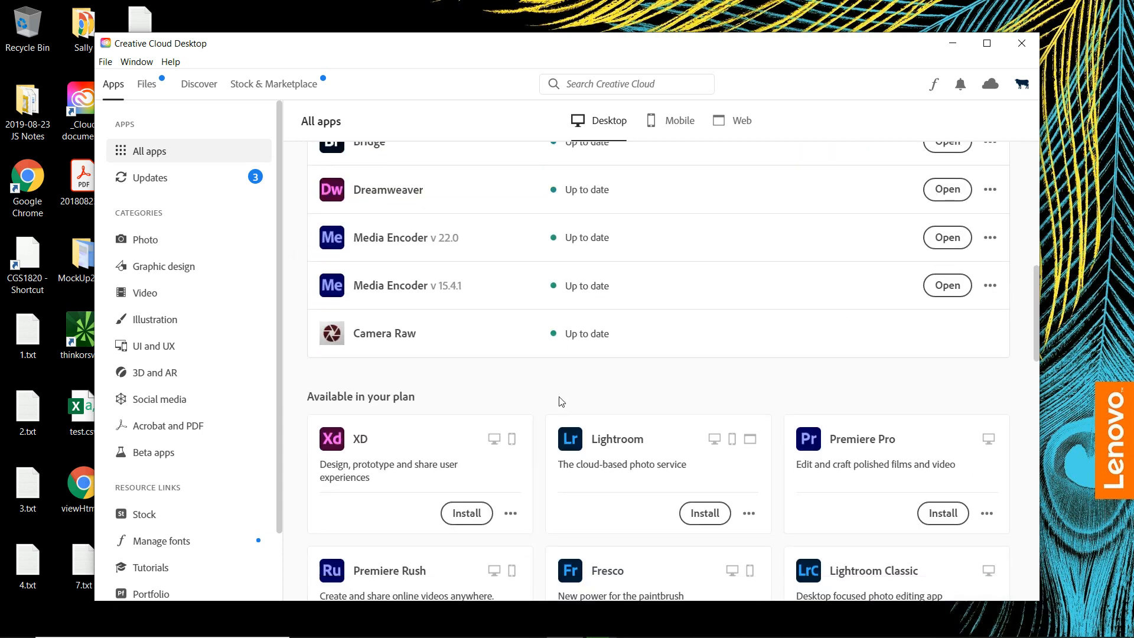
mouse_move(16, 623)
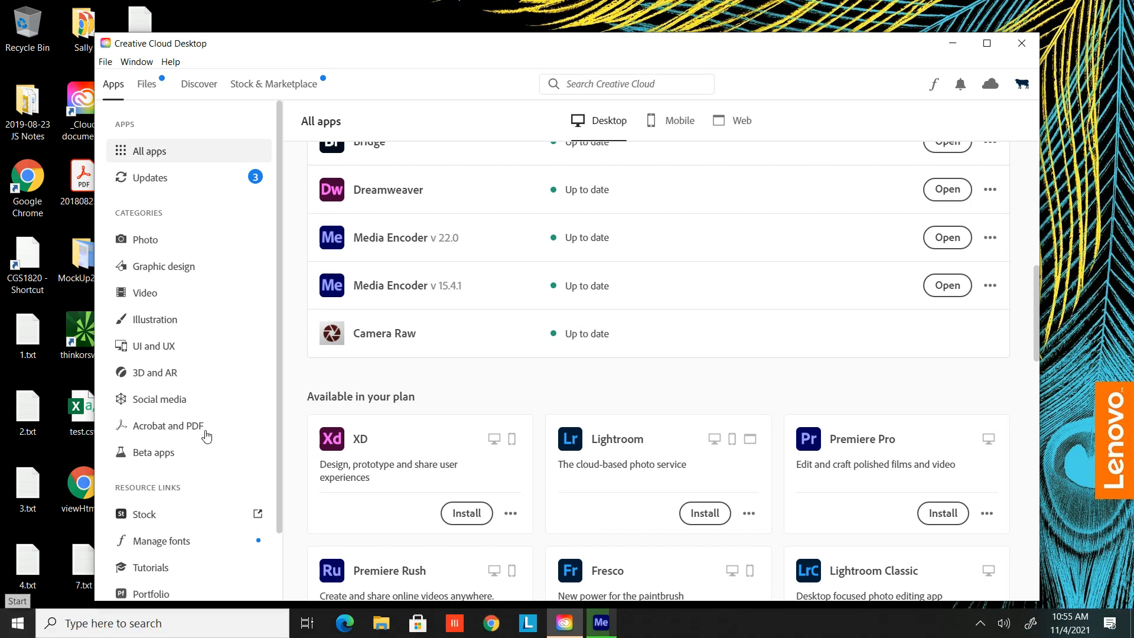
left_click(105, 61)
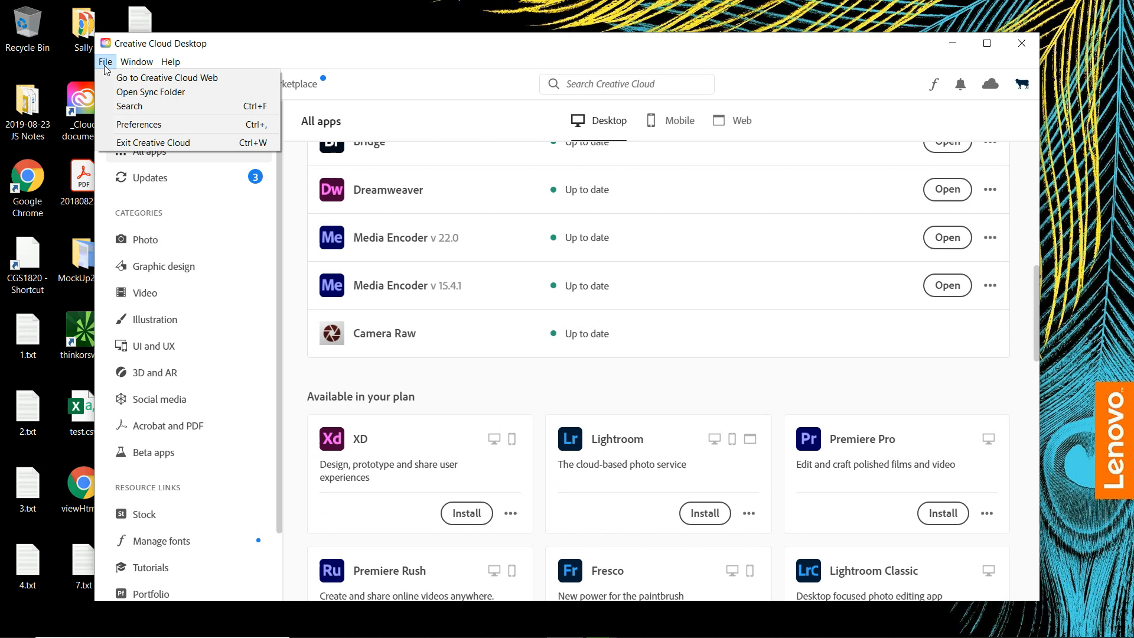
left_click(139, 124)
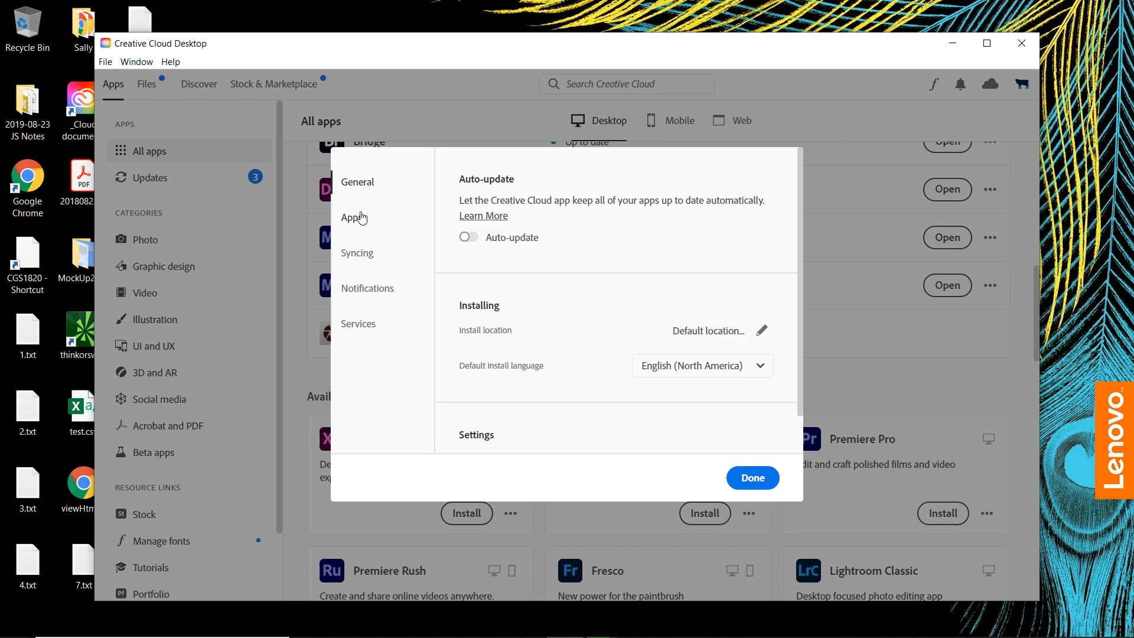
left_click(368, 288)
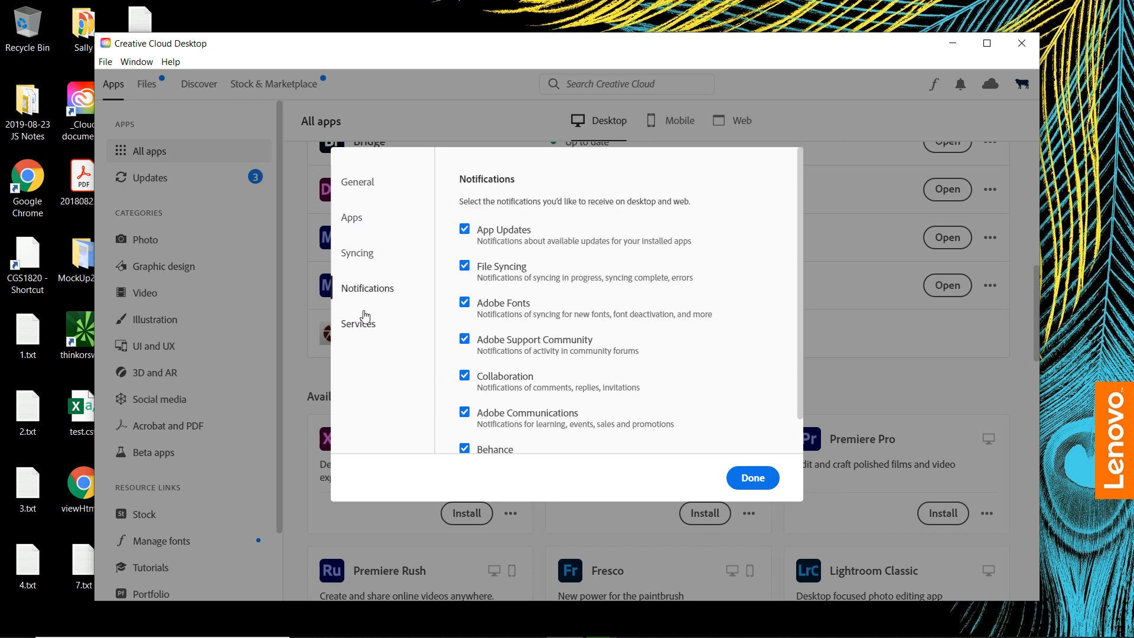
left_click(358, 181)
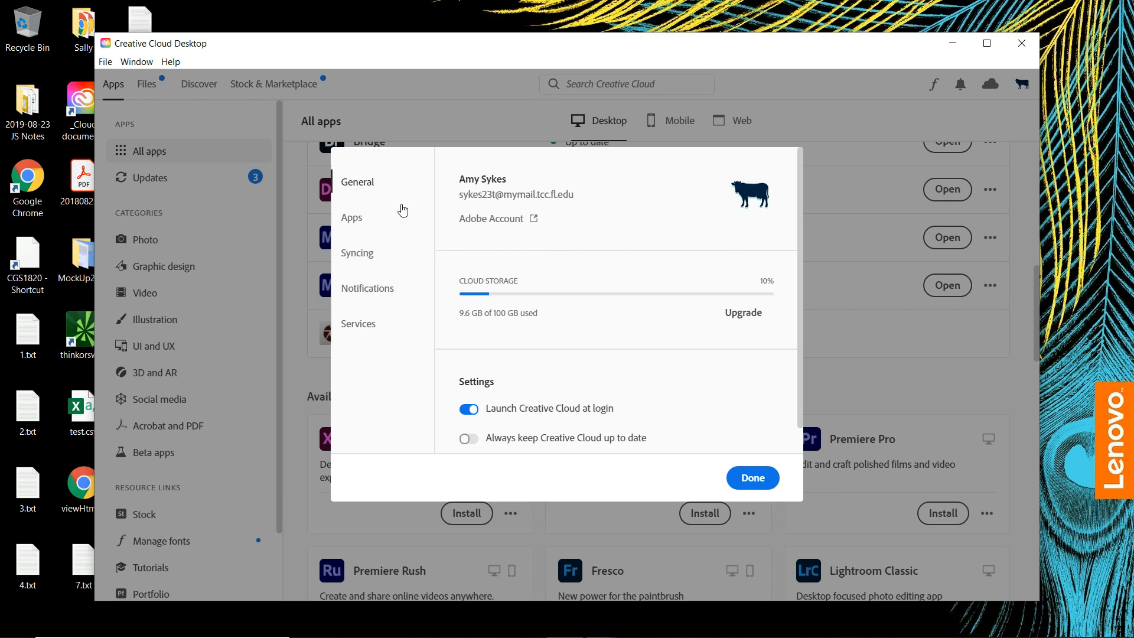
left_click(751, 477)
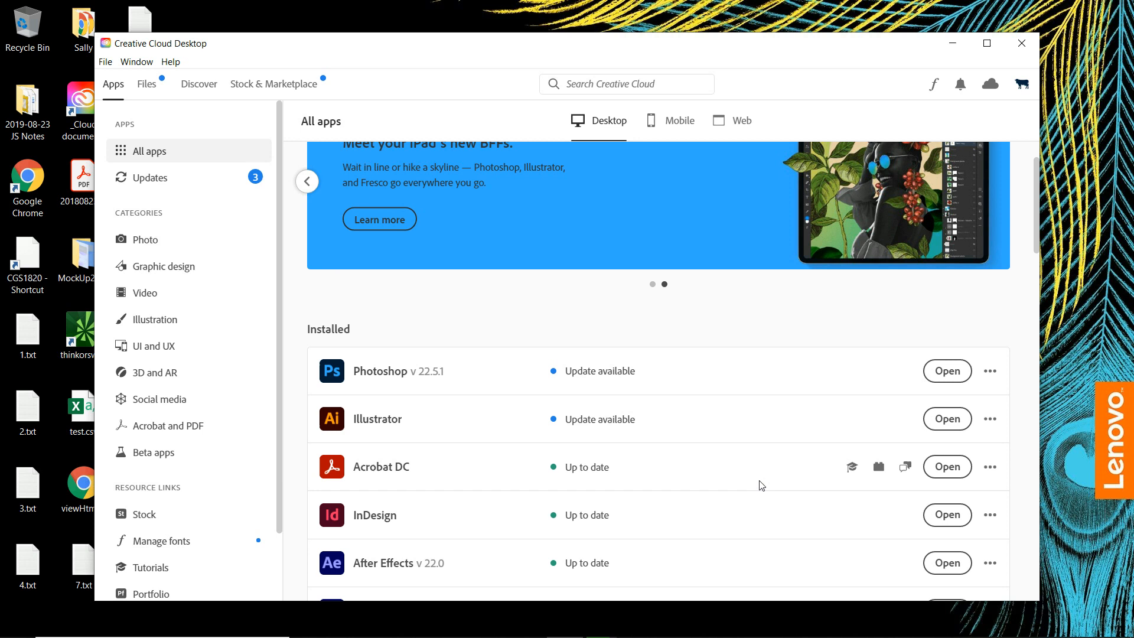
left_click(1008, 181)
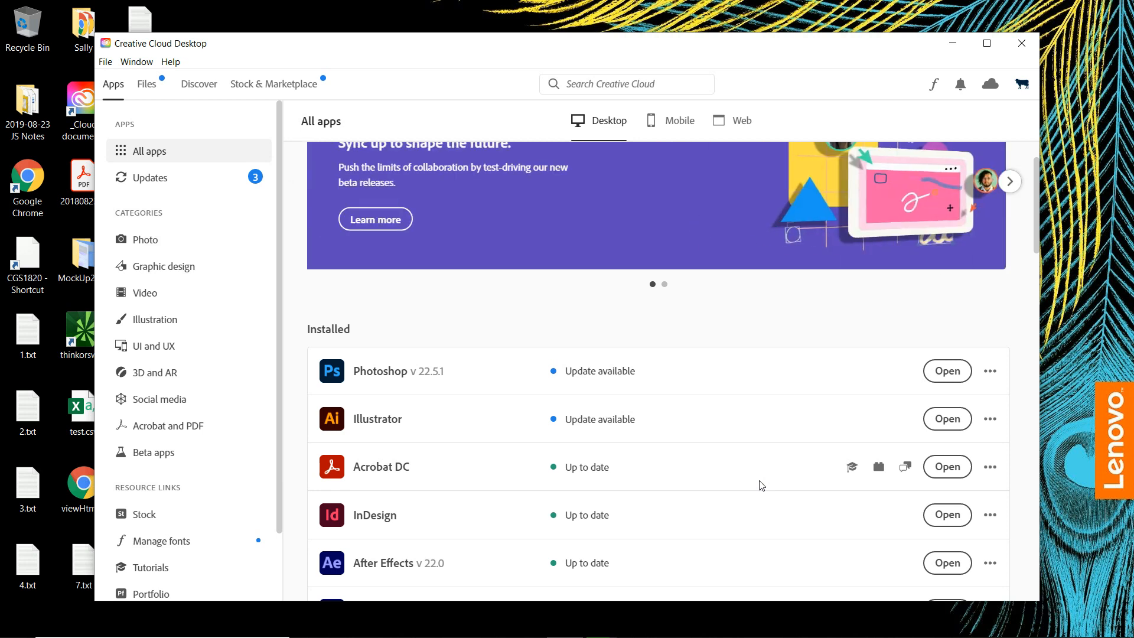
left_click(170, 62)
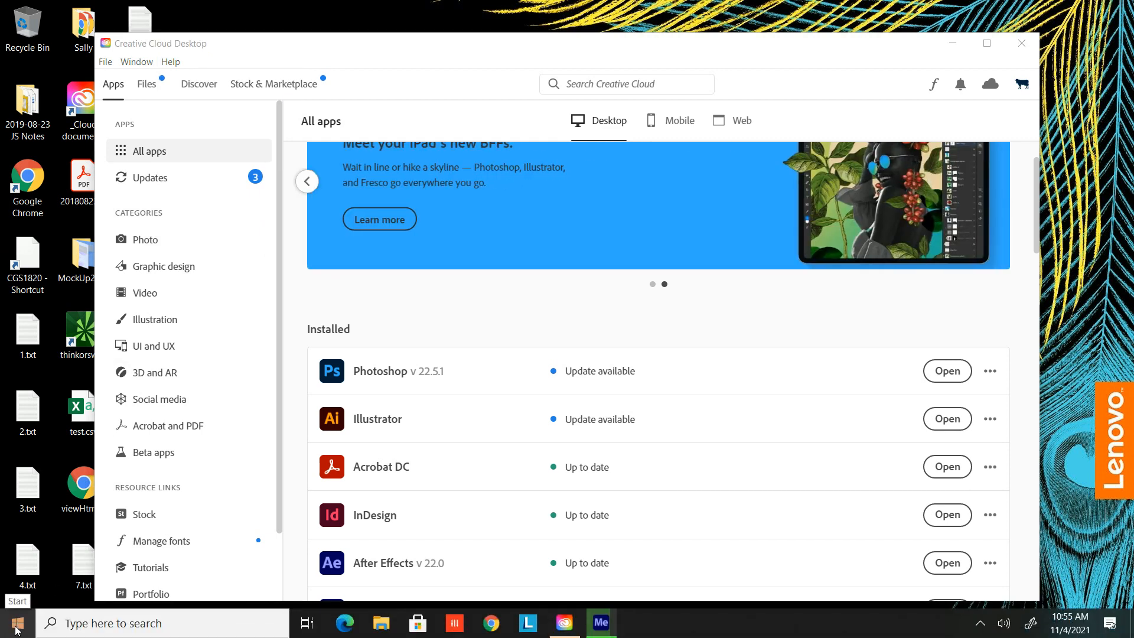
Step: Choose Uninstall for Adobe Creative Cloud from the Start menu, reaching Programs and Features
left_click(1020, 43)
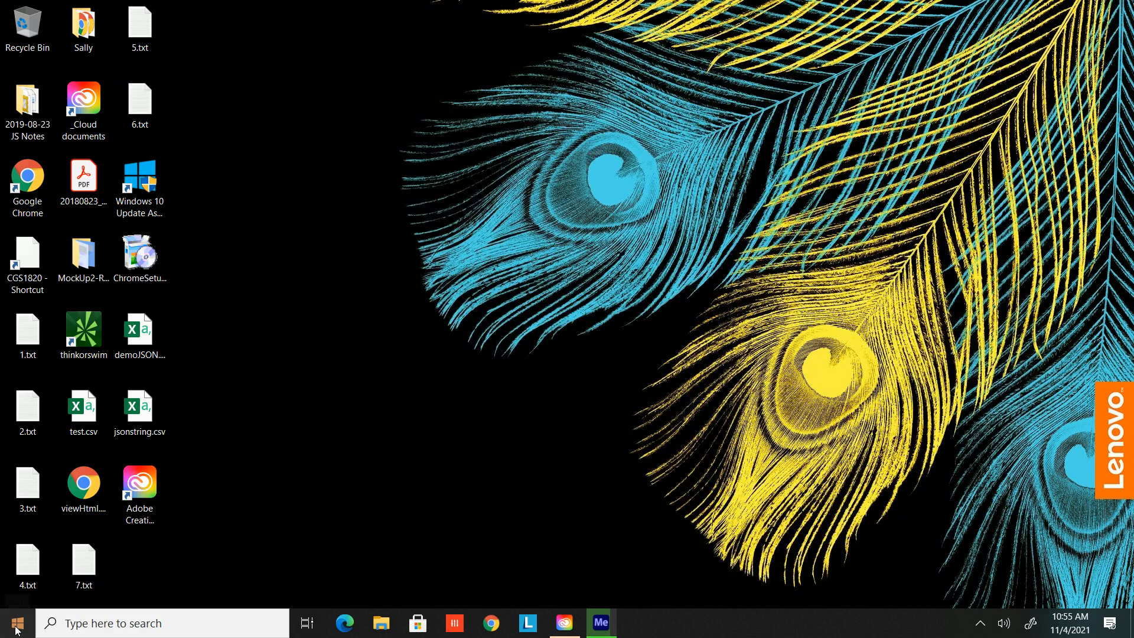
left_click(14, 622)
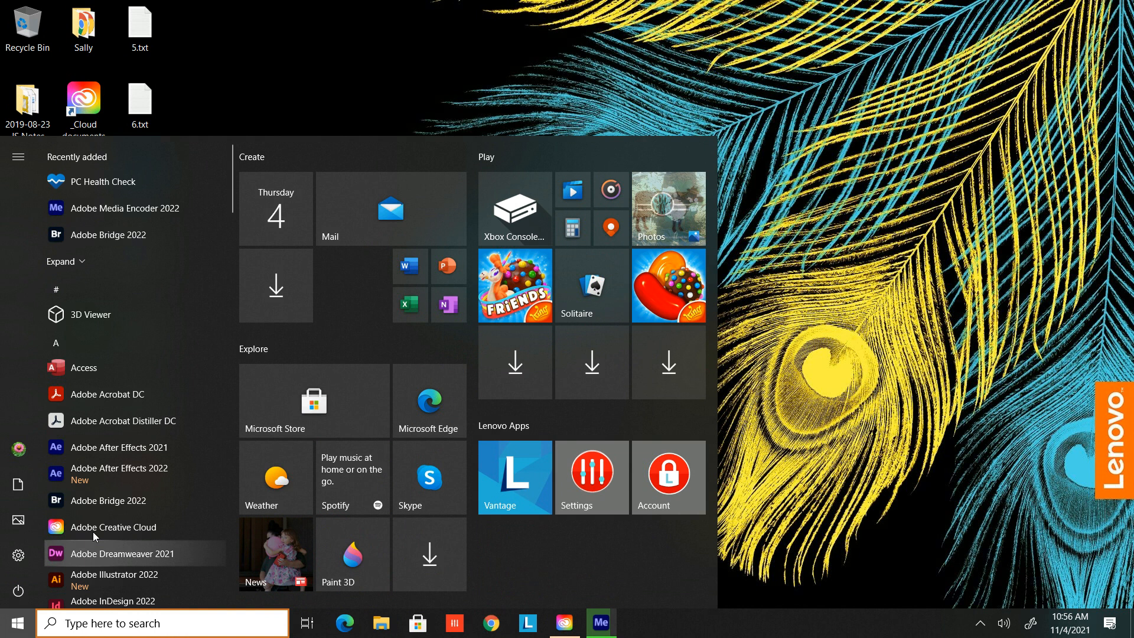
mouse_move(134, 526)
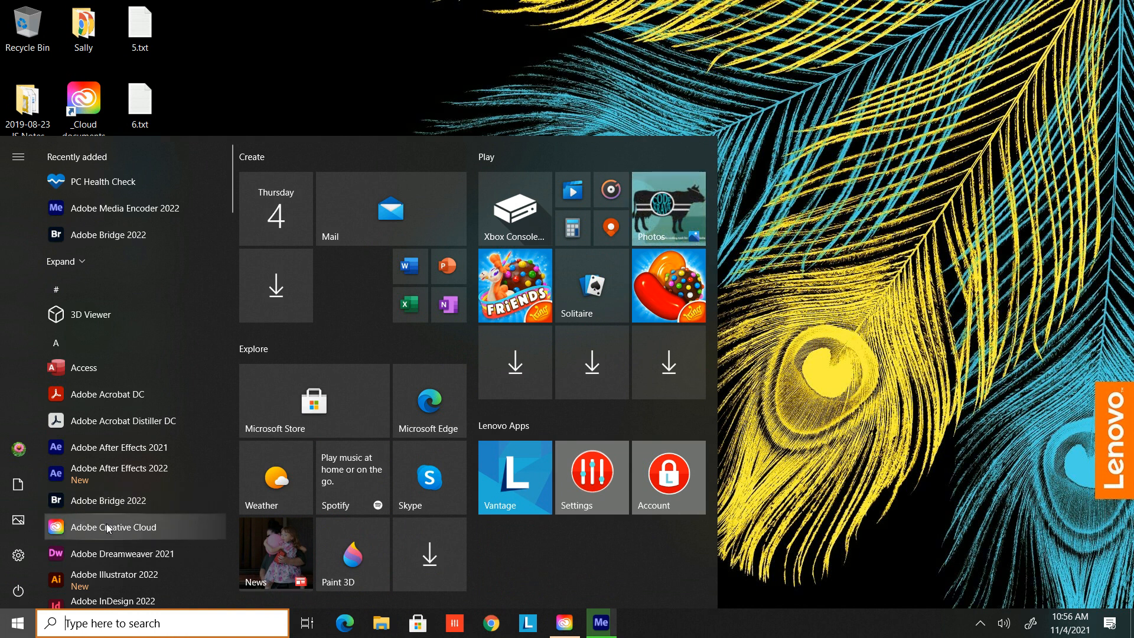
right_click(112, 526)
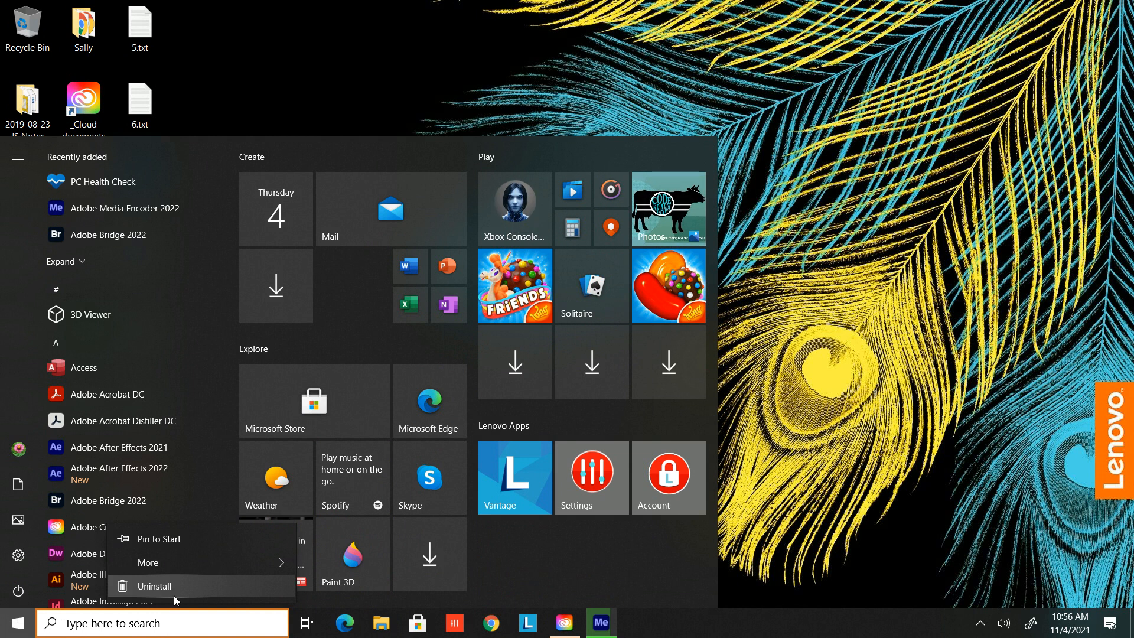
left_click(152, 586)
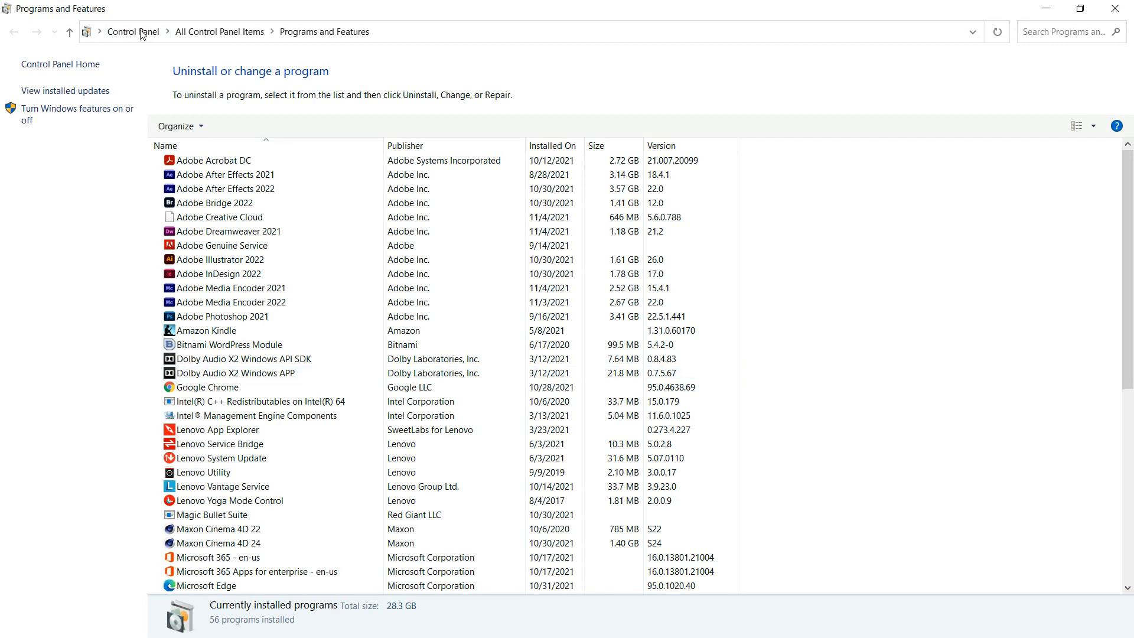
Step: Select Adobe Creative Cloud in Programs and Features and choose Uninstall/Change
left_click(220, 457)
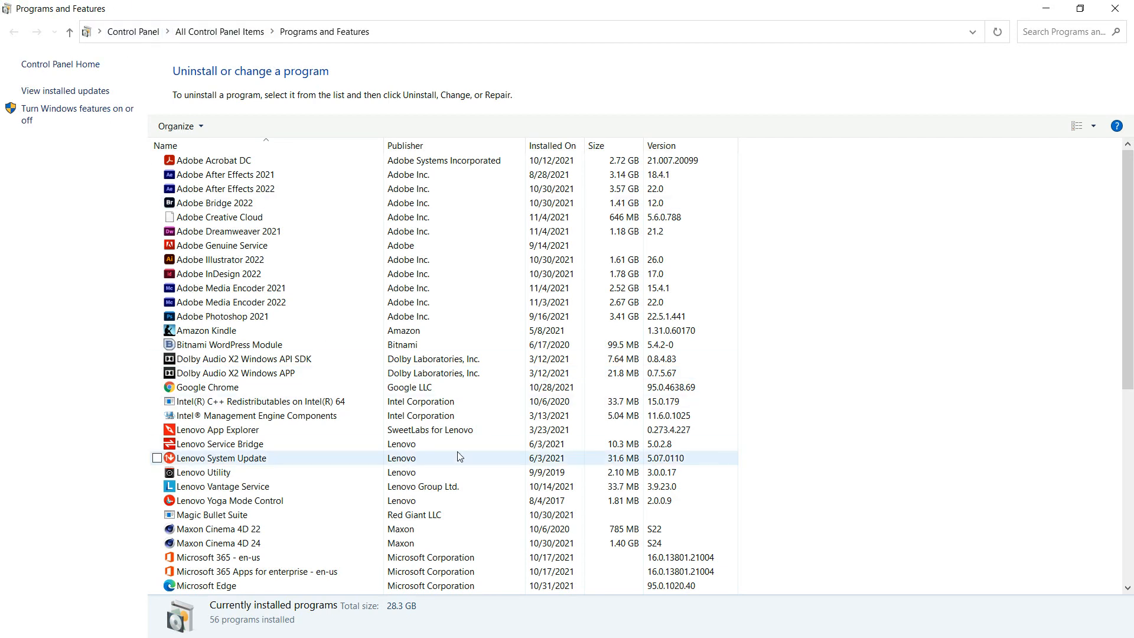
left_click(214, 202)
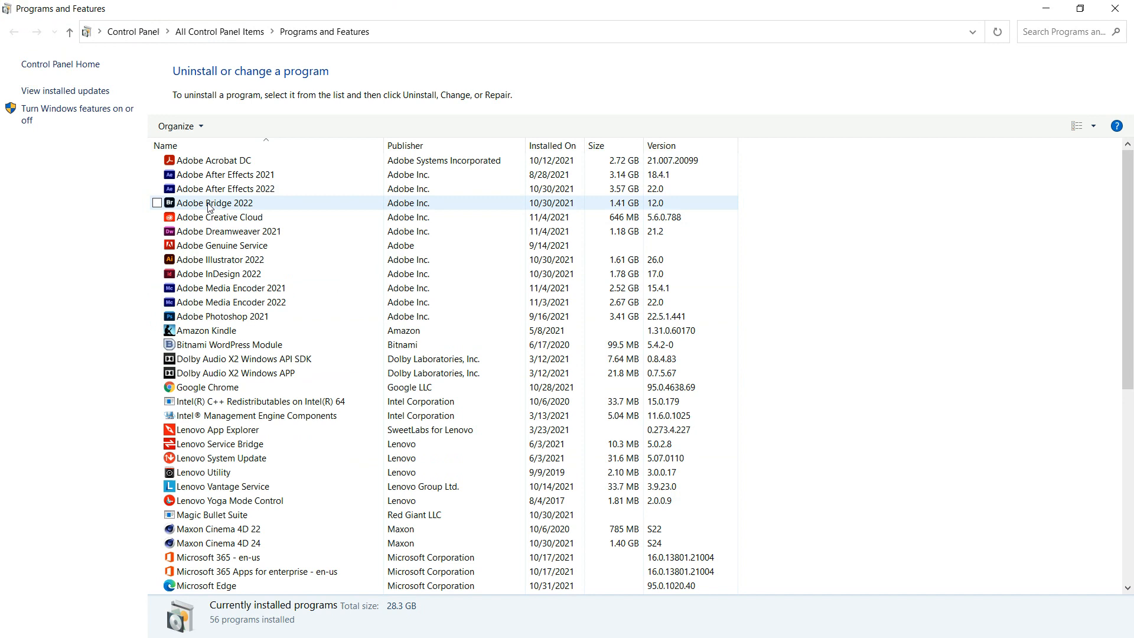
left_click(220, 217)
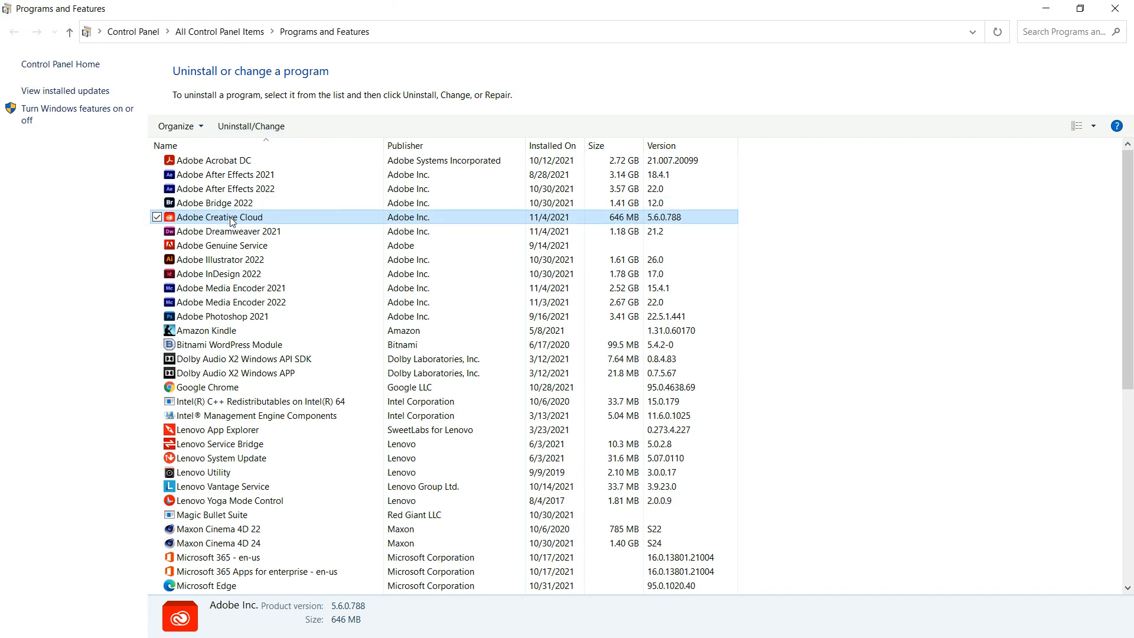
right_click(217, 217)
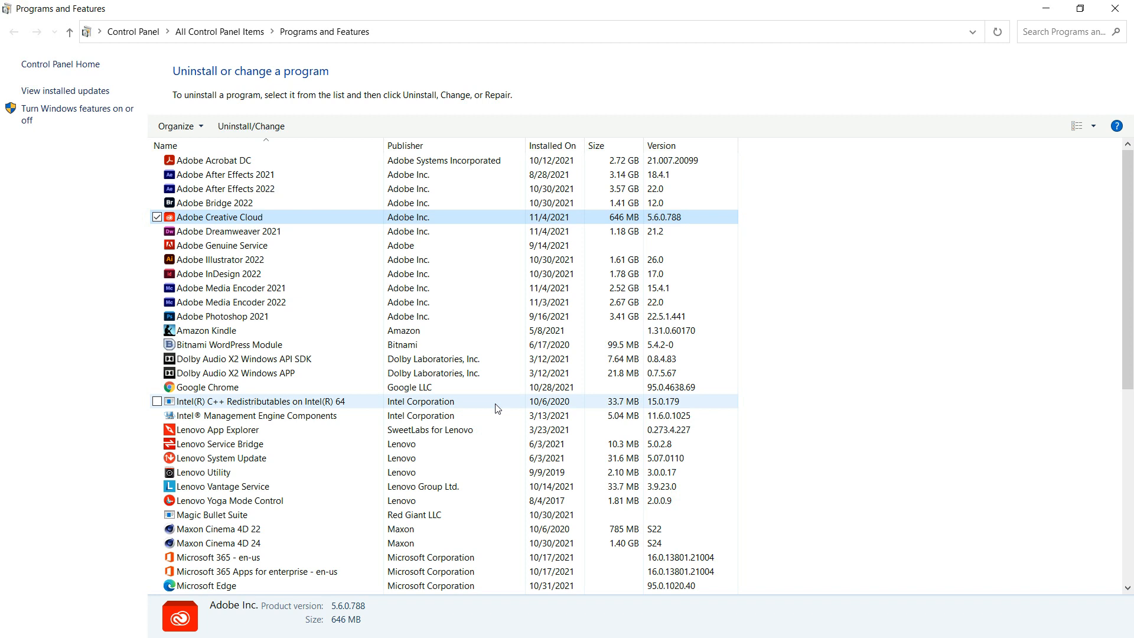
left_click(251, 126)
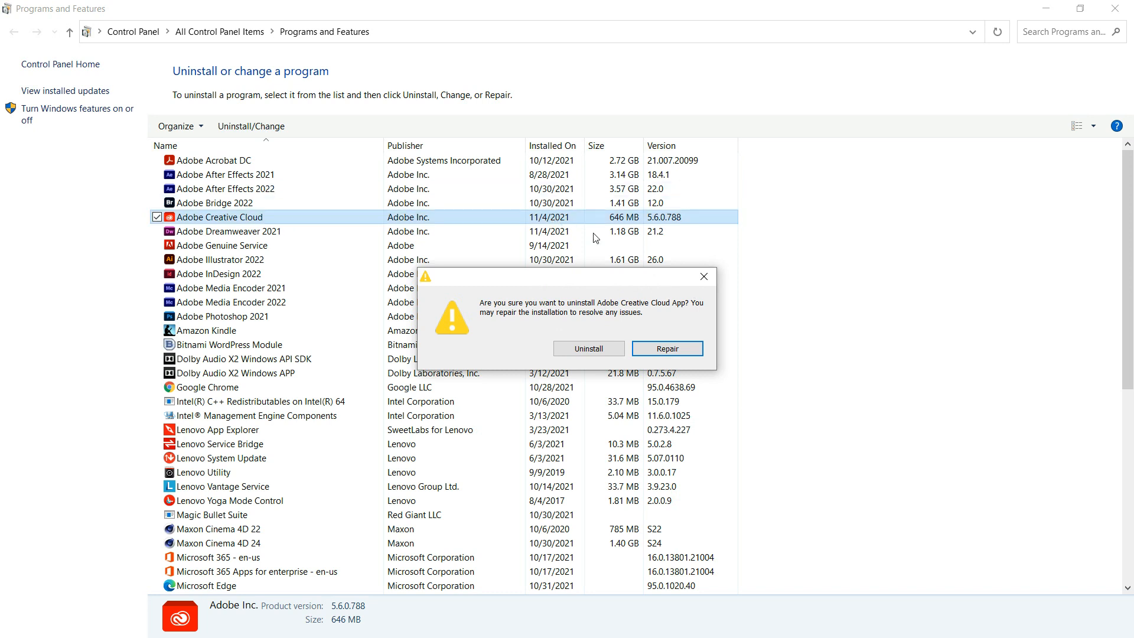
Step: Repair the Creative Cloud installation and bring its window back with the File menu showing
left_click(702, 277)
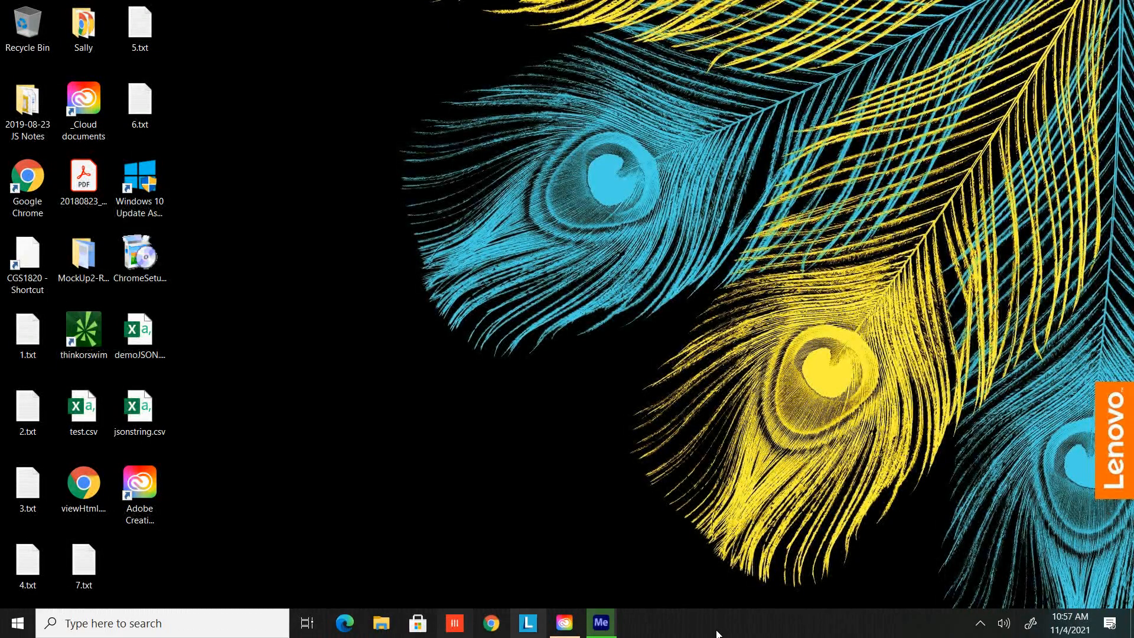
left_click(563, 622)
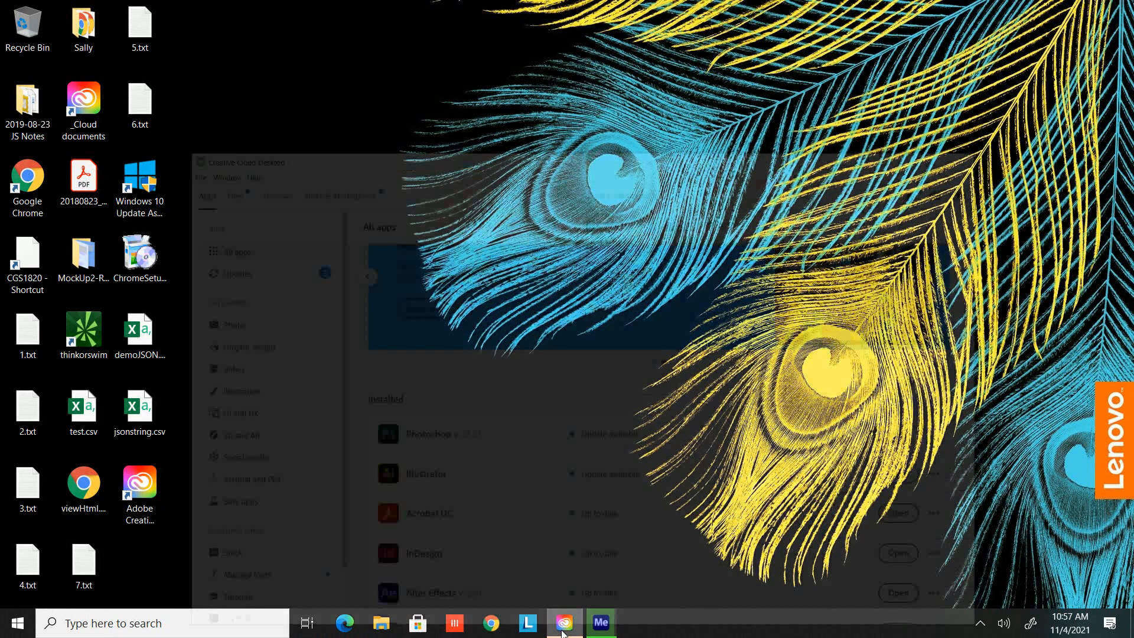
left_click(105, 61)
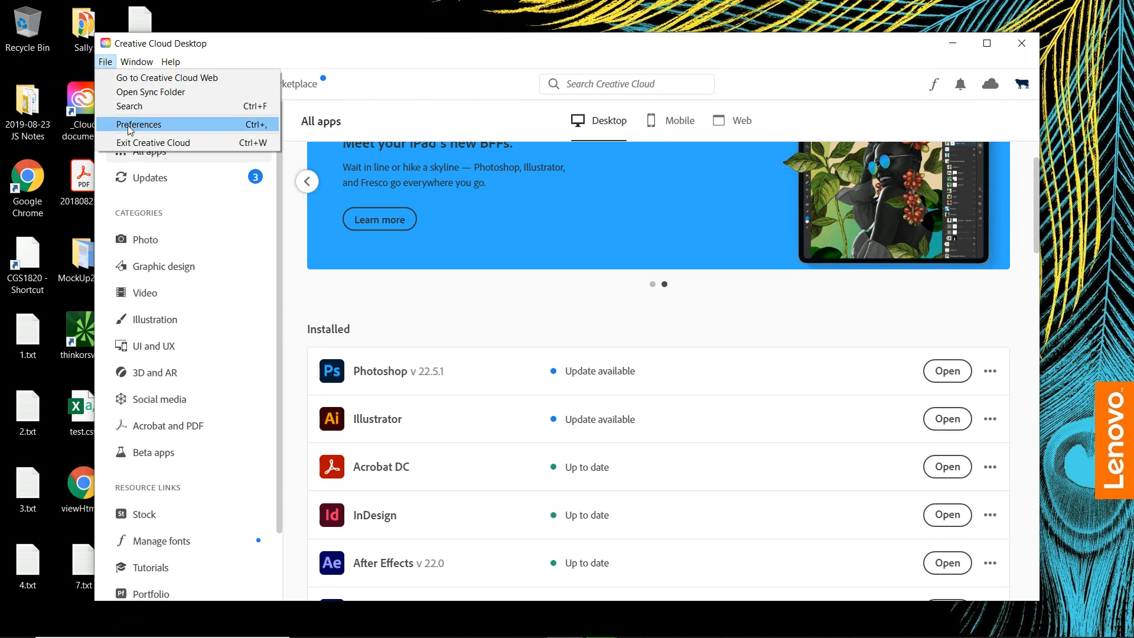
left_click(139, 124)
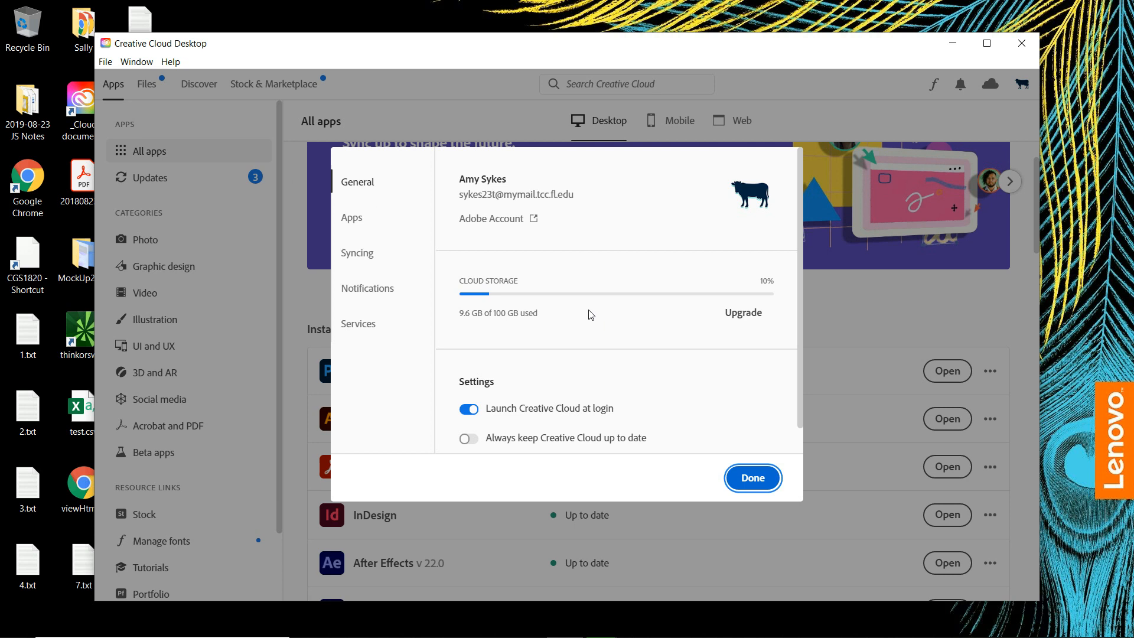
scroll("down", 3)
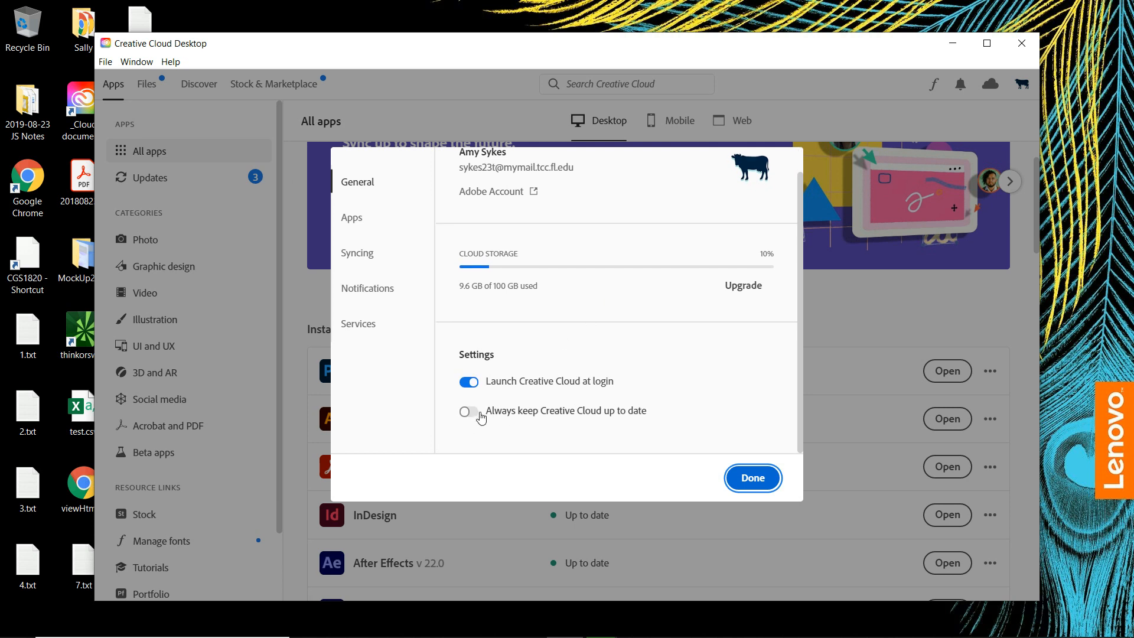
left_click(468, 413)
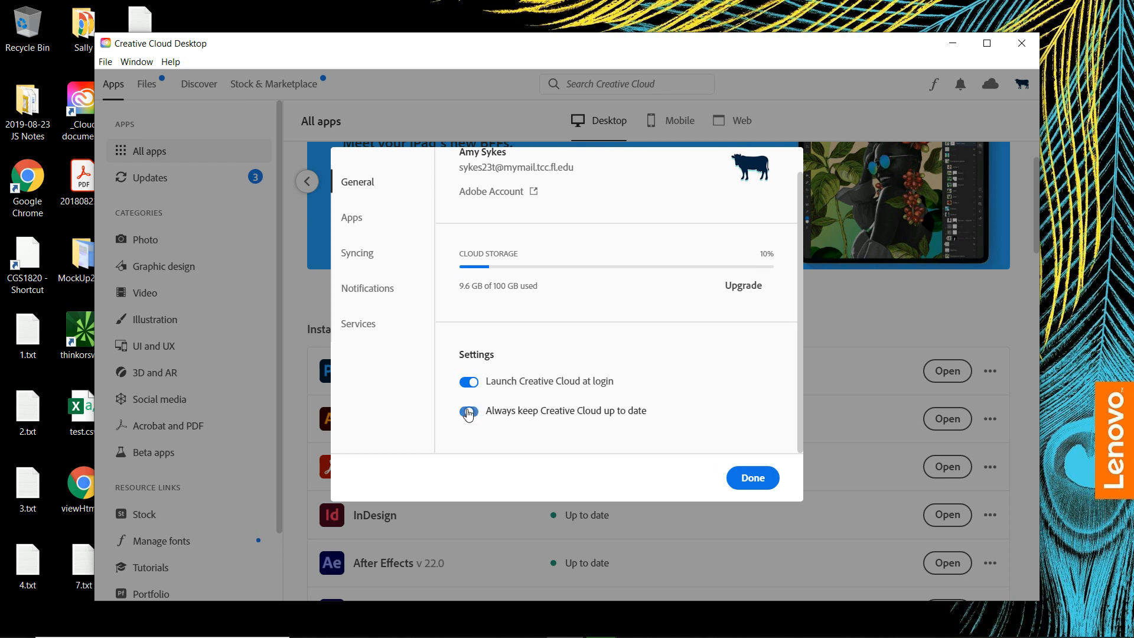
left_click(469, 409)
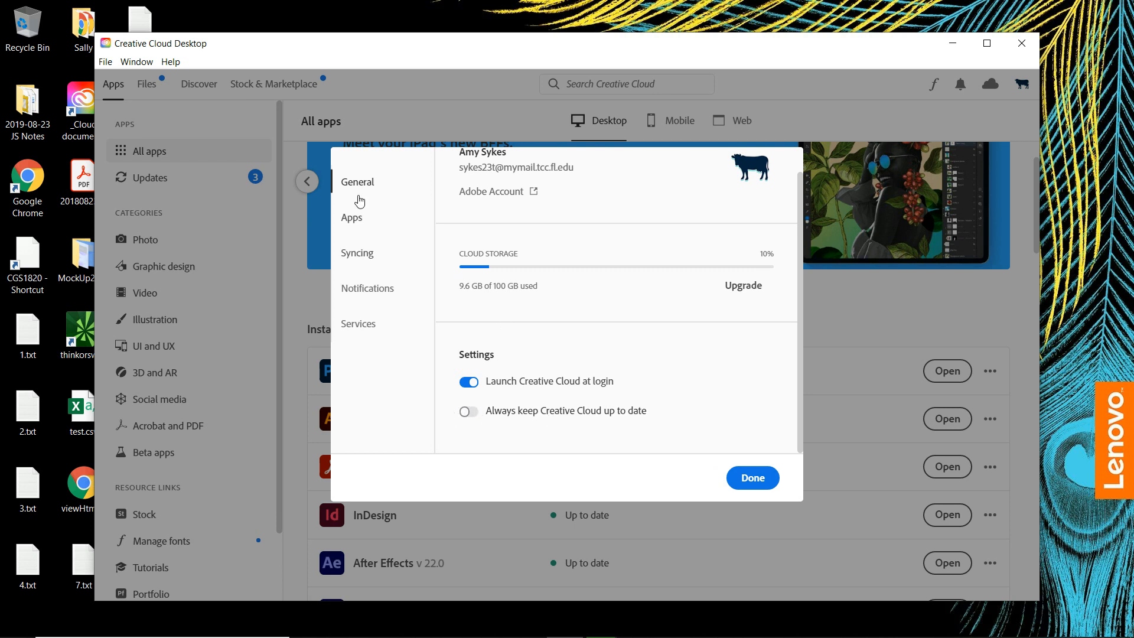
left_click(351, 217)
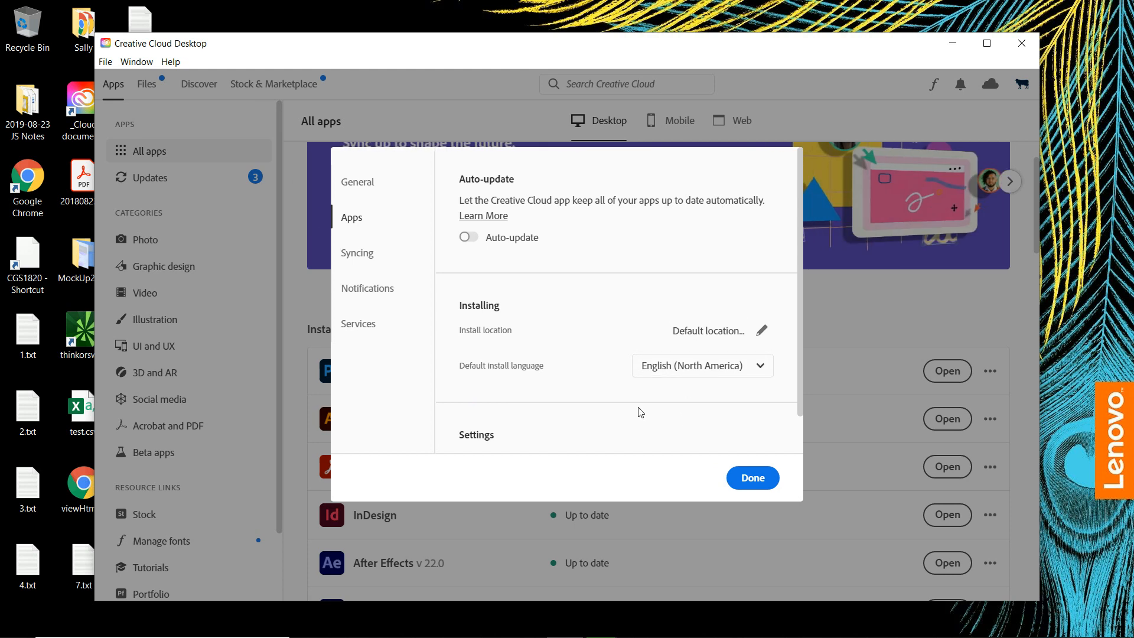
mouse_move(303, 257)
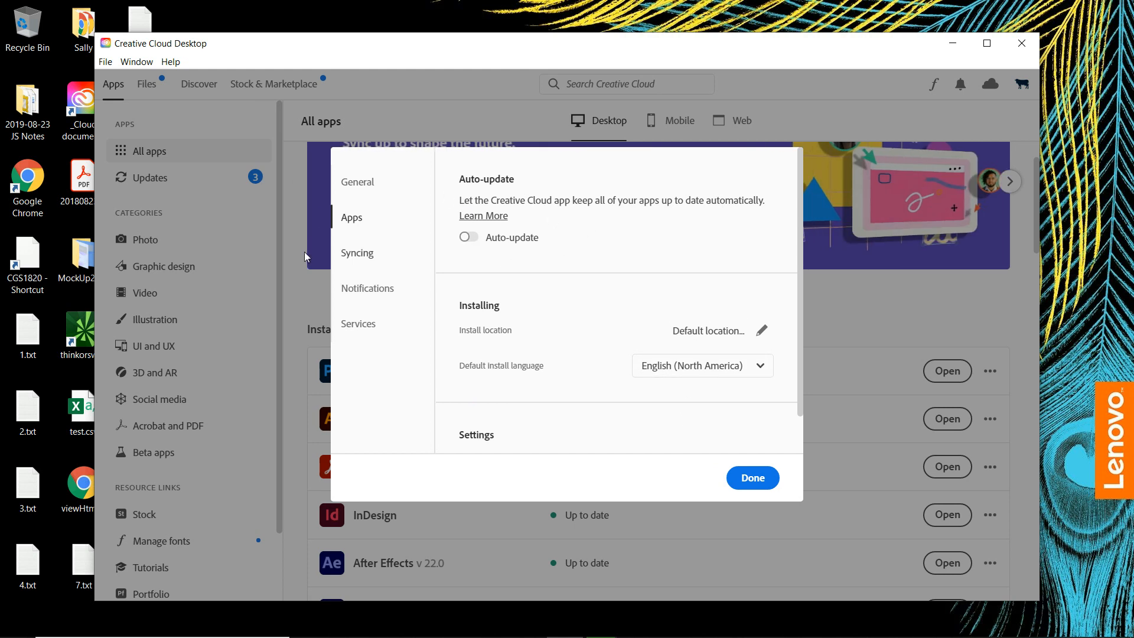
left_click(357, 252)
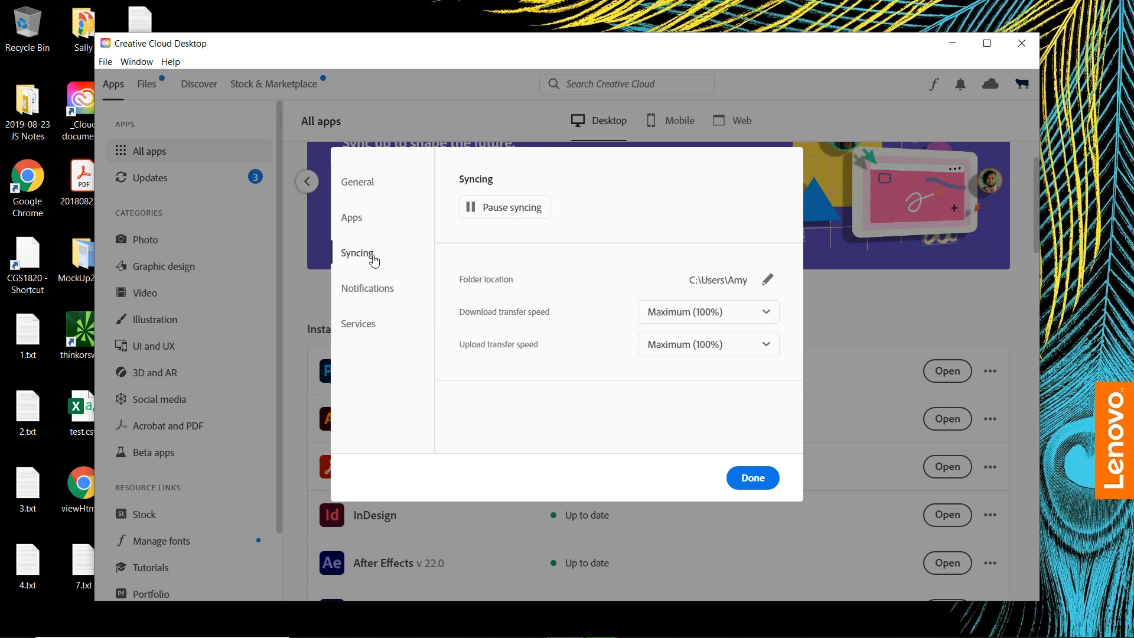
left_click(366, 288)
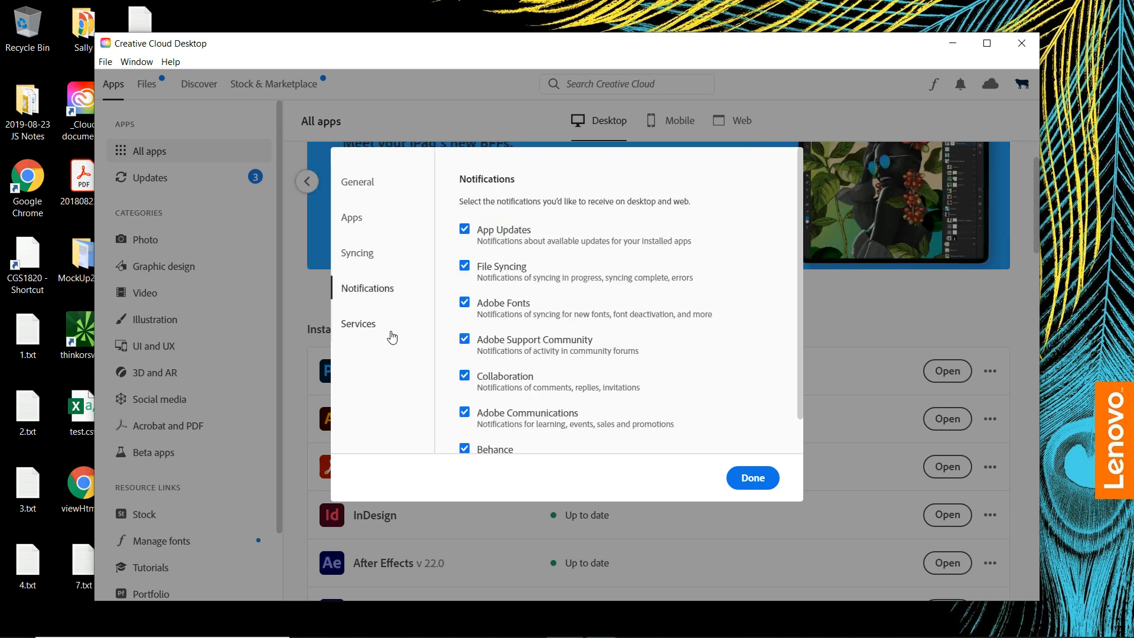
left_click(358, 323)
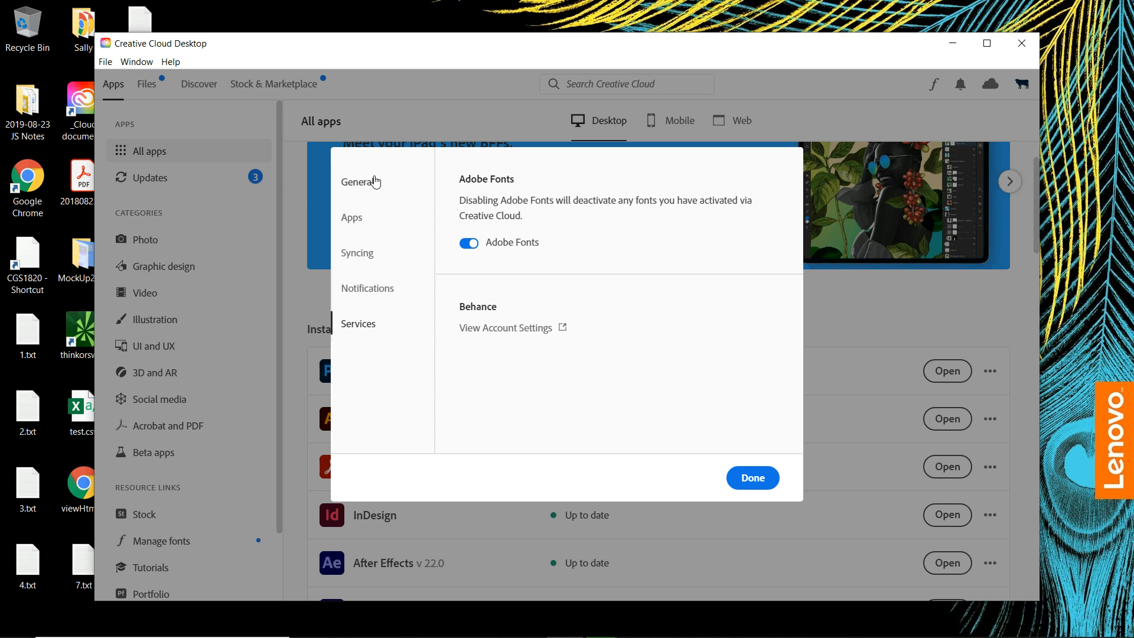
left_click(357, 181)
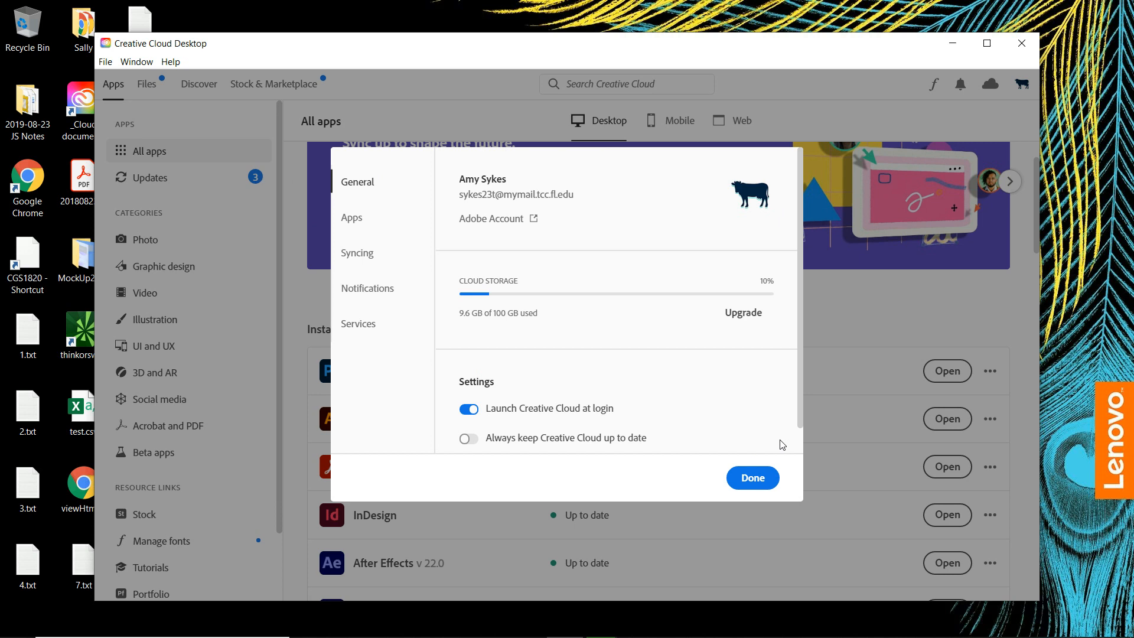
left_click(751, 477)
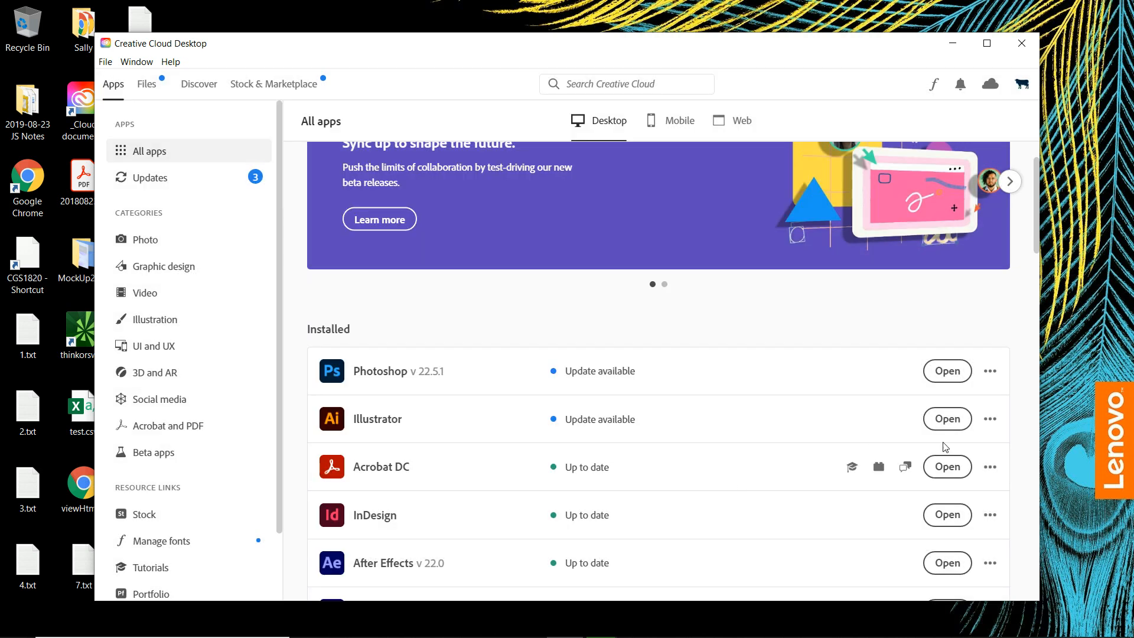
scroll("down", 3)
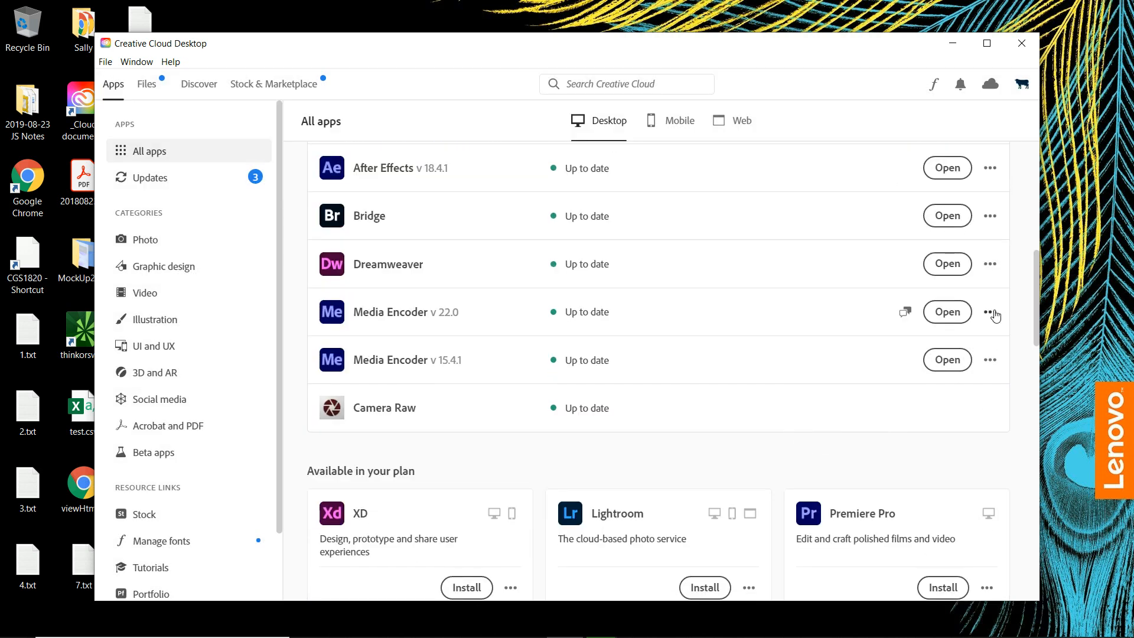
mouse_move(992, 312)
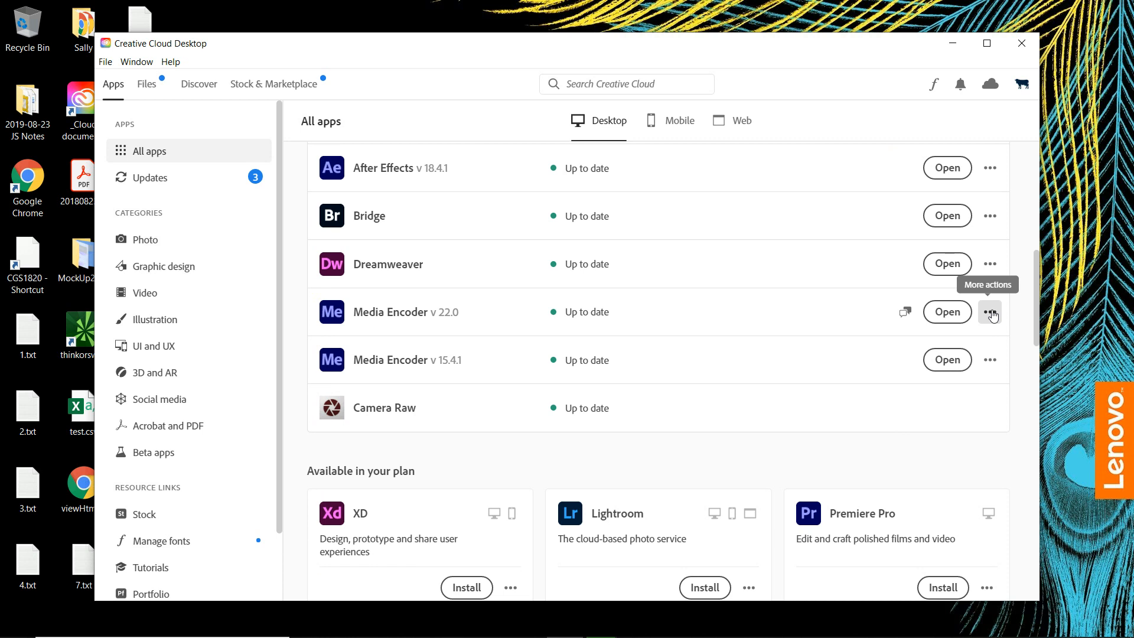
left_click(990, 312)
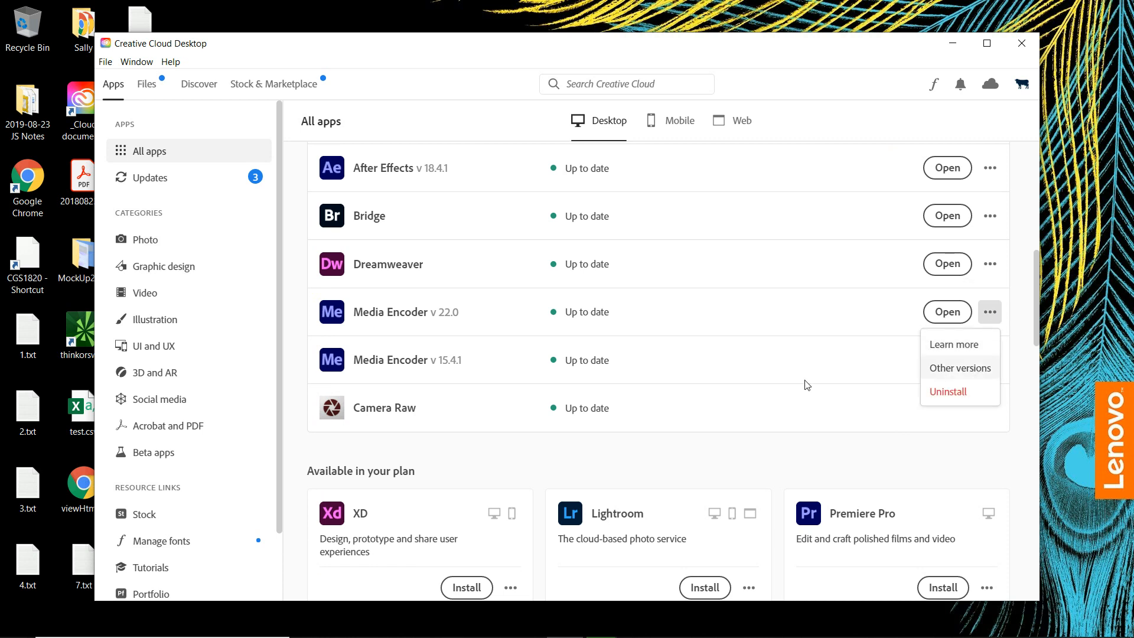
mouse_move(955, 374)
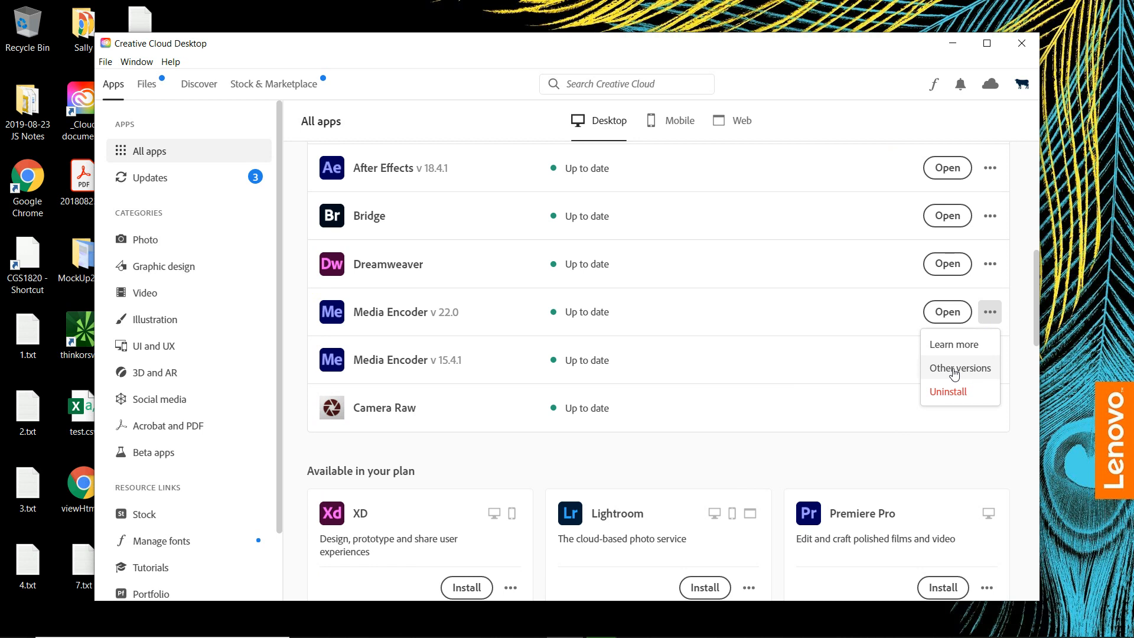
mouse_move(953, 377)
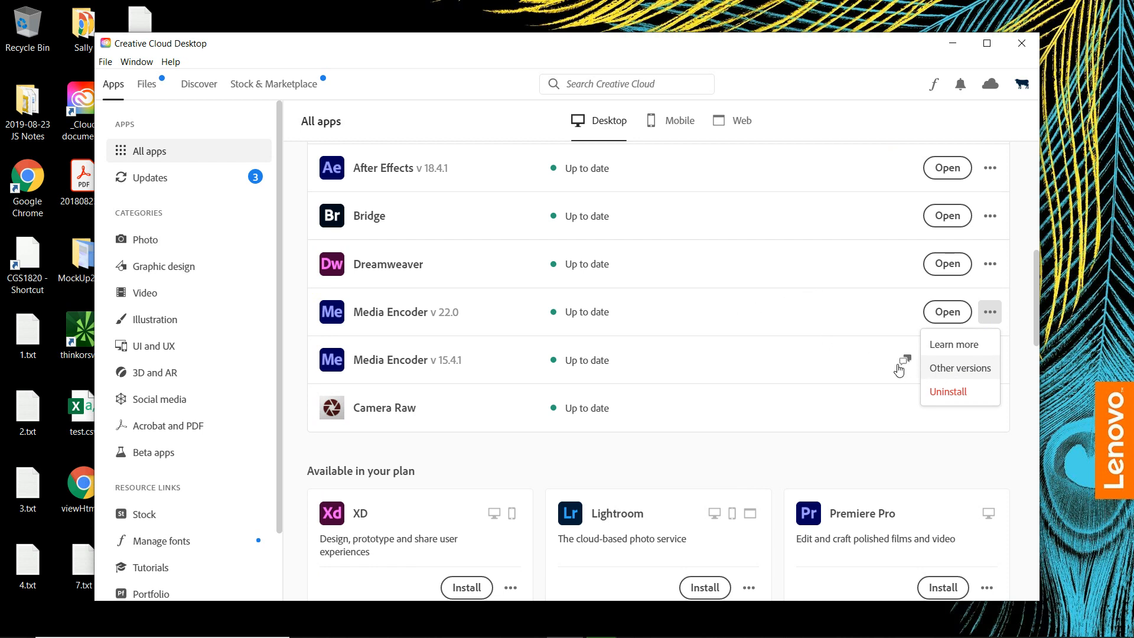
mouse_move(956, 377)
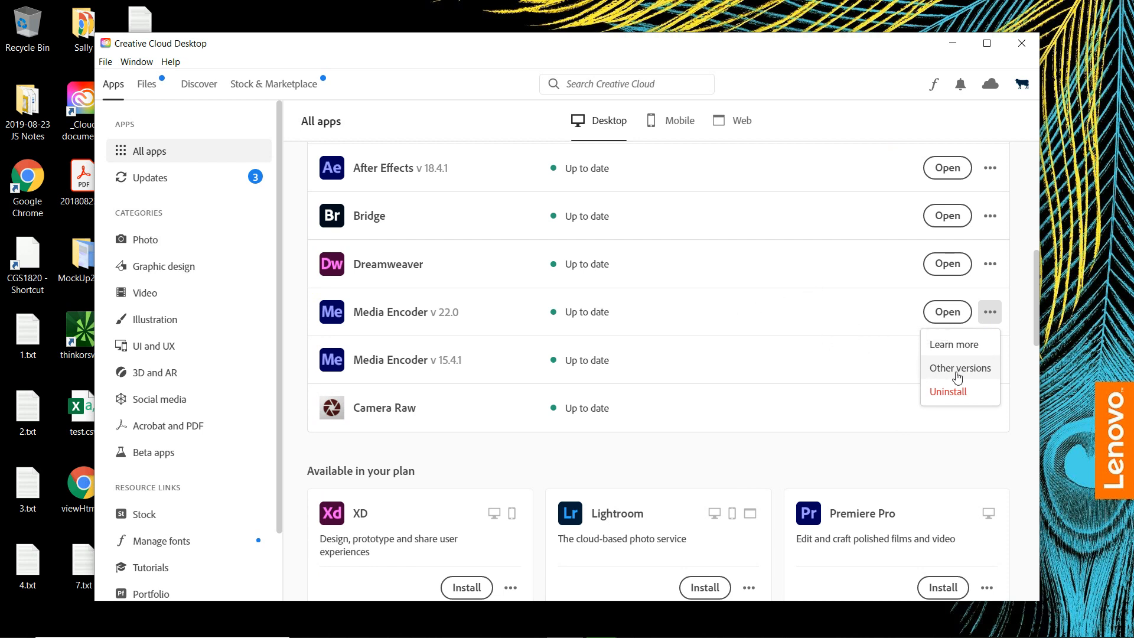
mouse_move(457, 367)
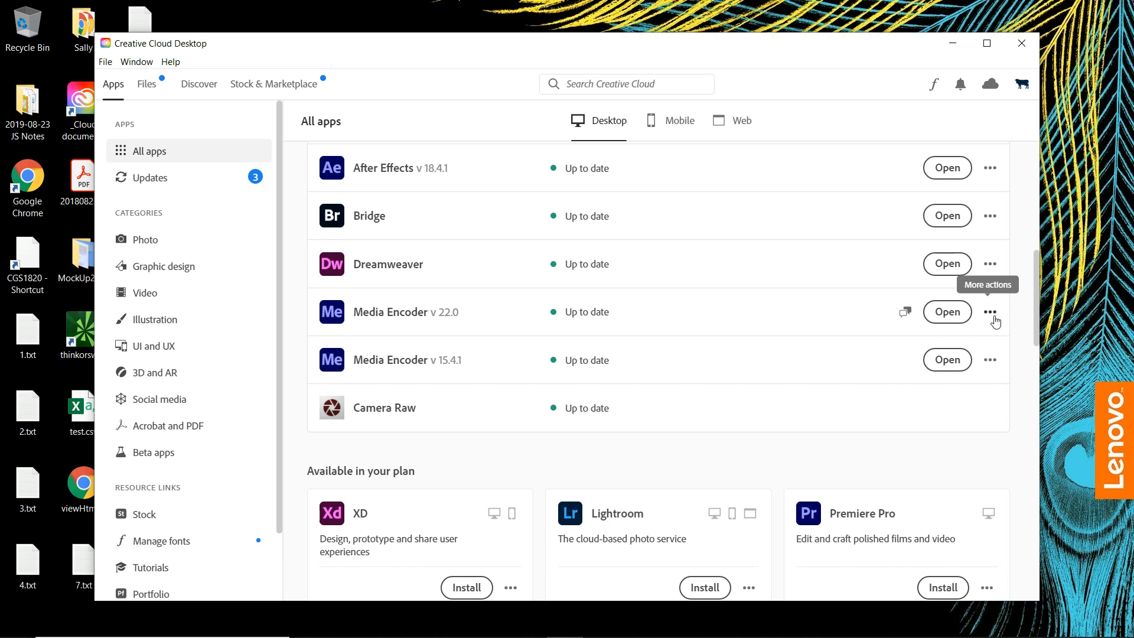
mouse_move(993, 321)
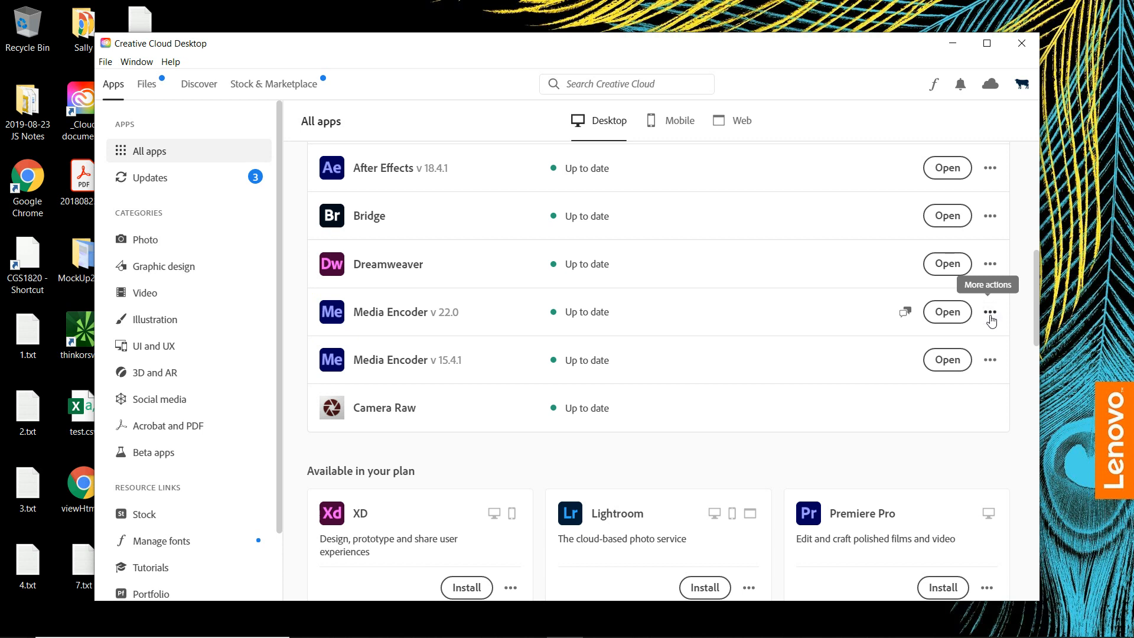
Step: Show More actions for Media Encoder 22.0, then return to Creative Cloud via Alt+Tab
left_click(989, 312)
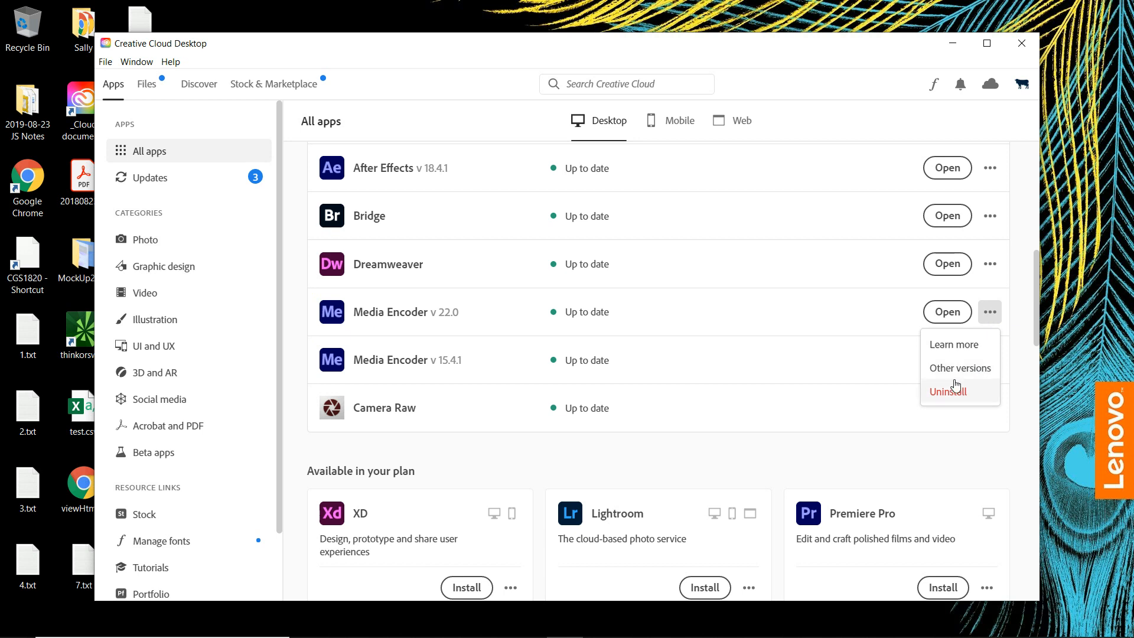
mouse_move(469, 383)
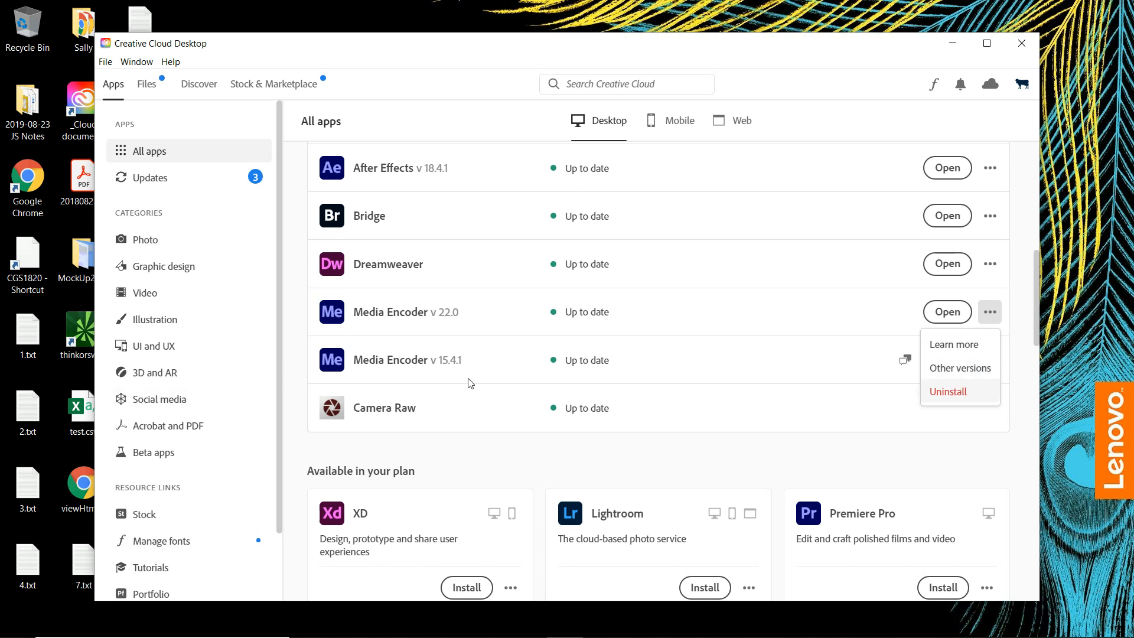
mouse_move(450, 373)
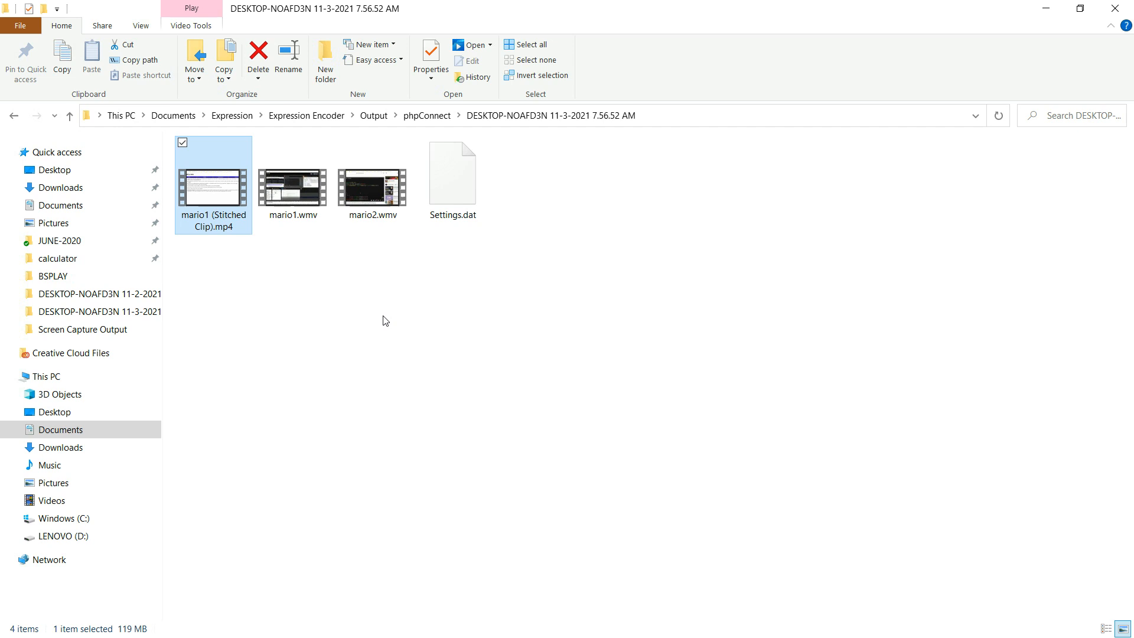
key("Alt+Tab")
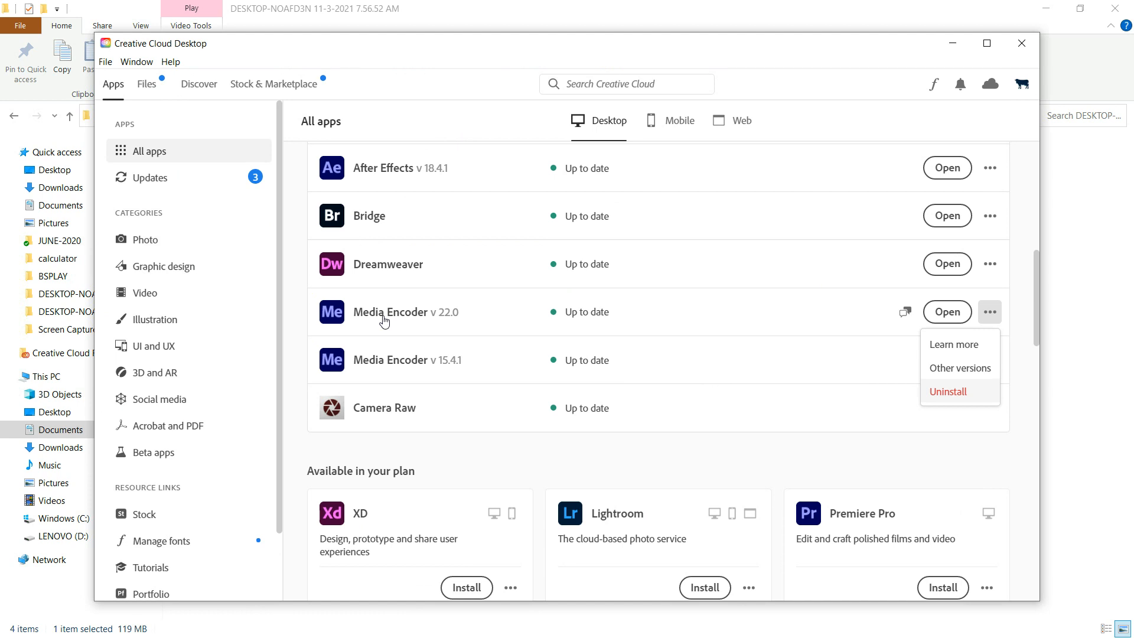
mouse_move(973, 379)
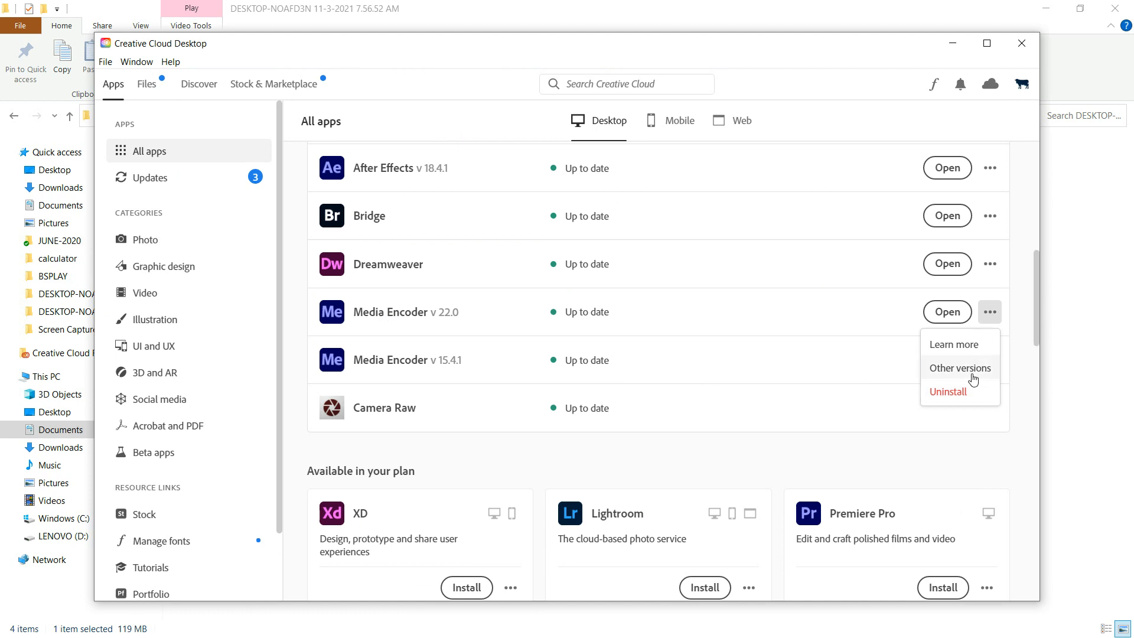
mouse_move(1082, 51)
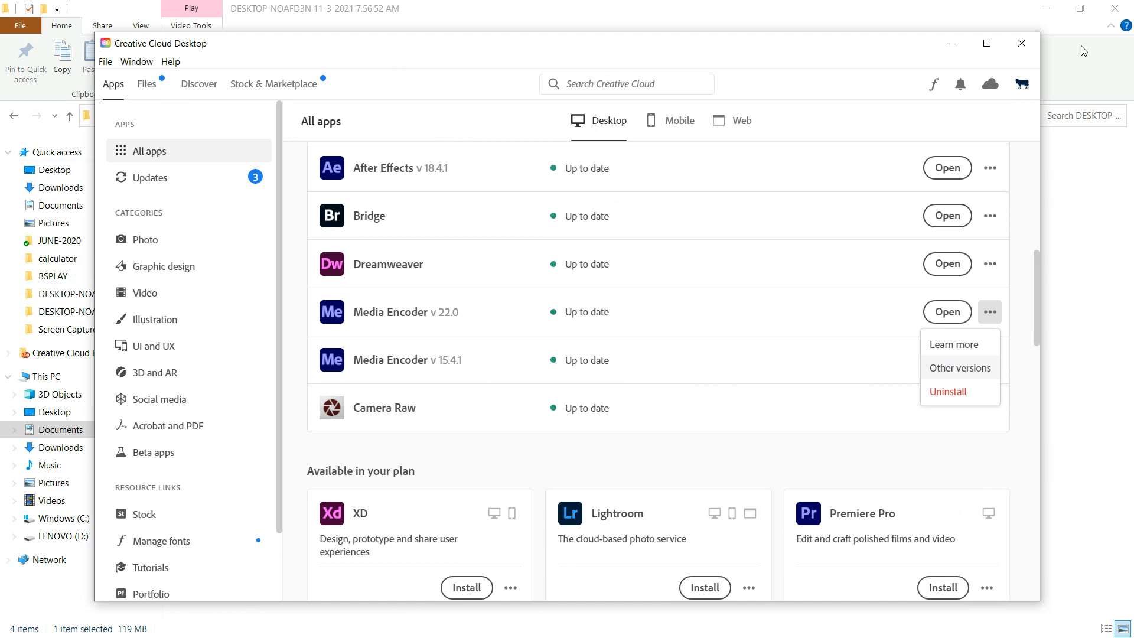